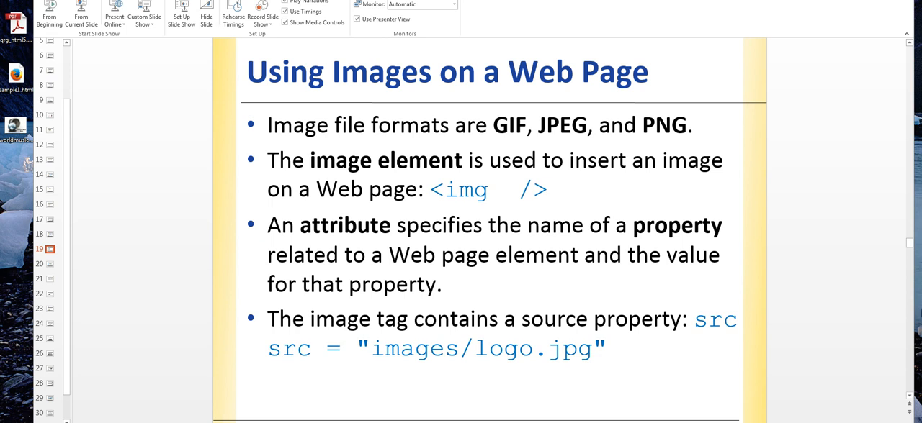
mouse_move(512, 131)
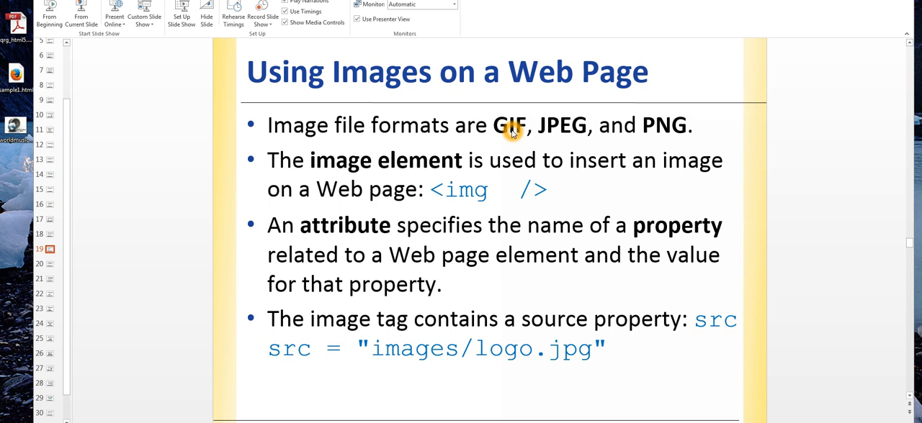
mouse_move(550, 133)
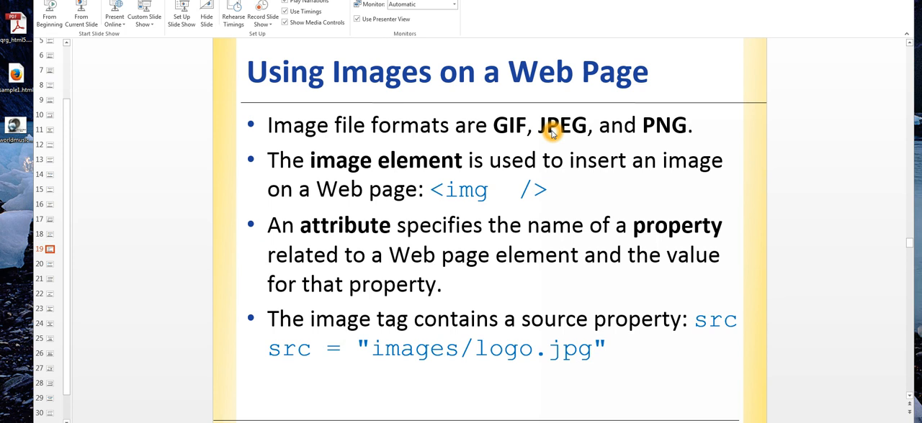
mouse_move(674, 135)
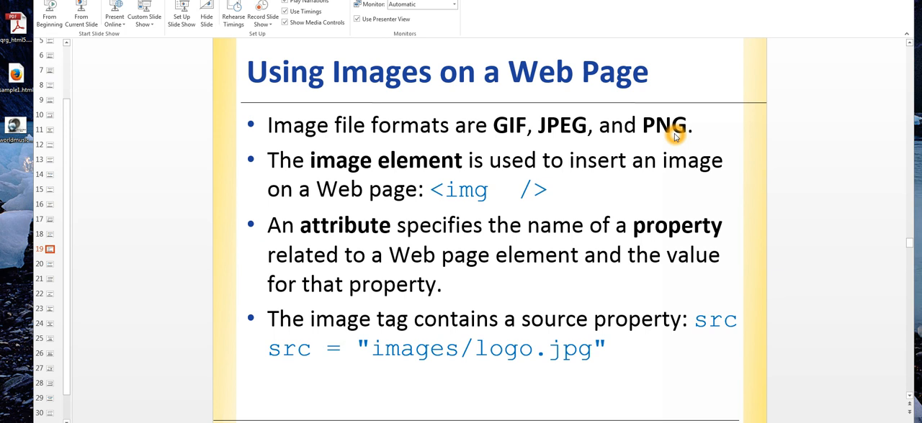
mouse_move(564, 136)
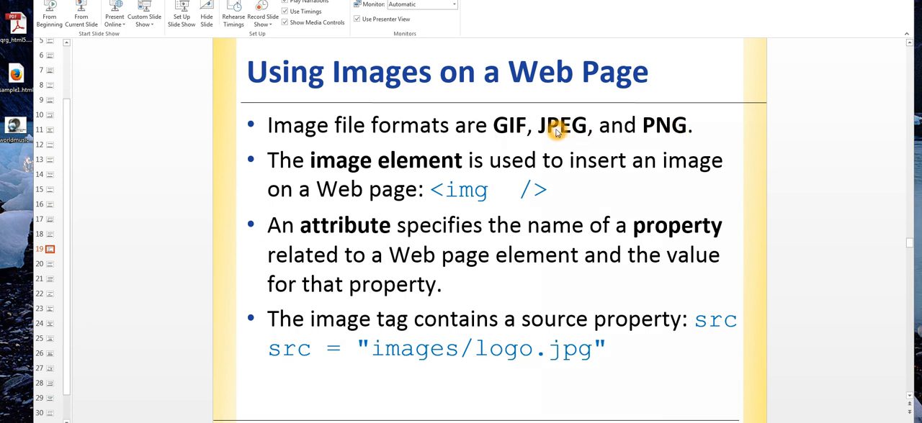
mouse_move(605, 144)
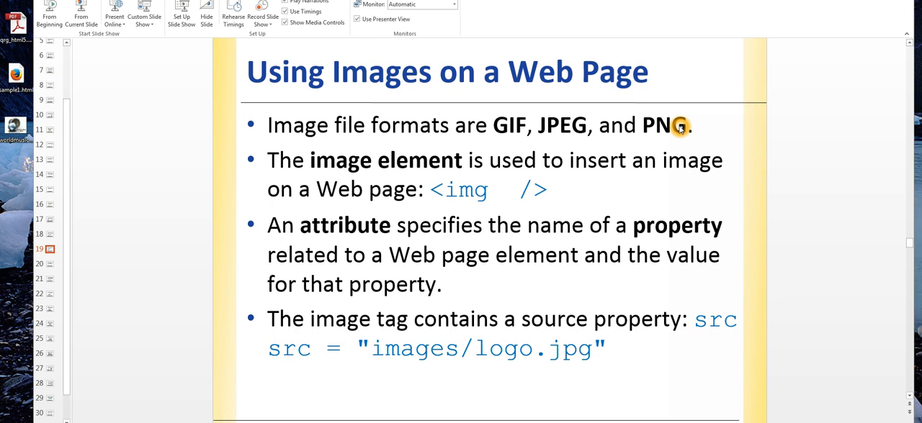
mouse_move(677, 130)
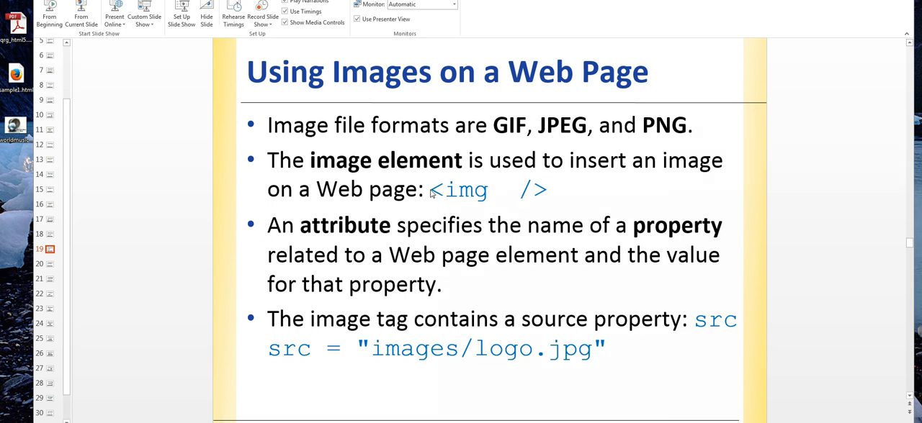
mouse_move(476, 204)
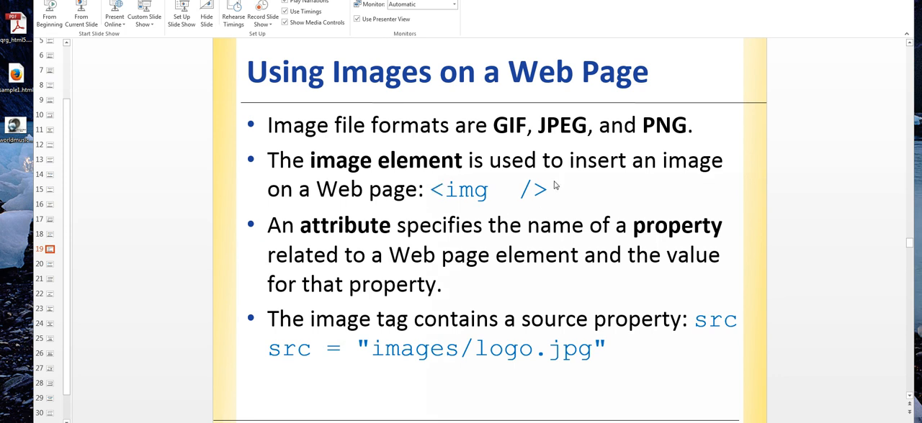
mouse_move(469, 190)
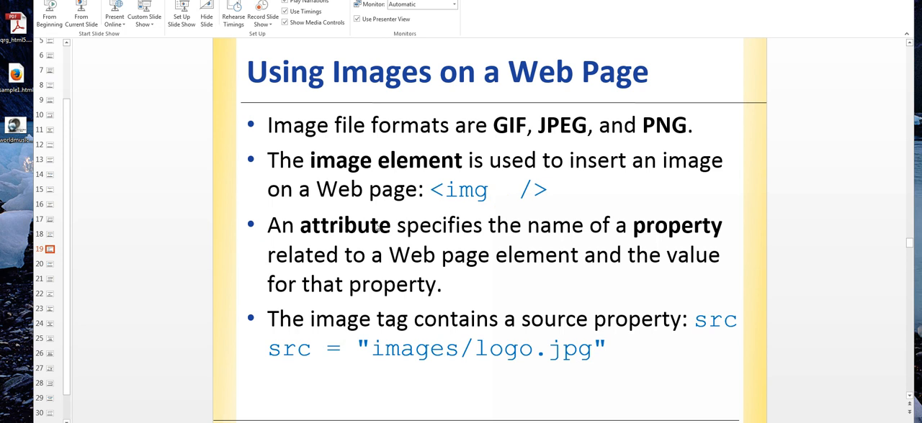
mouse_move(369, 230)
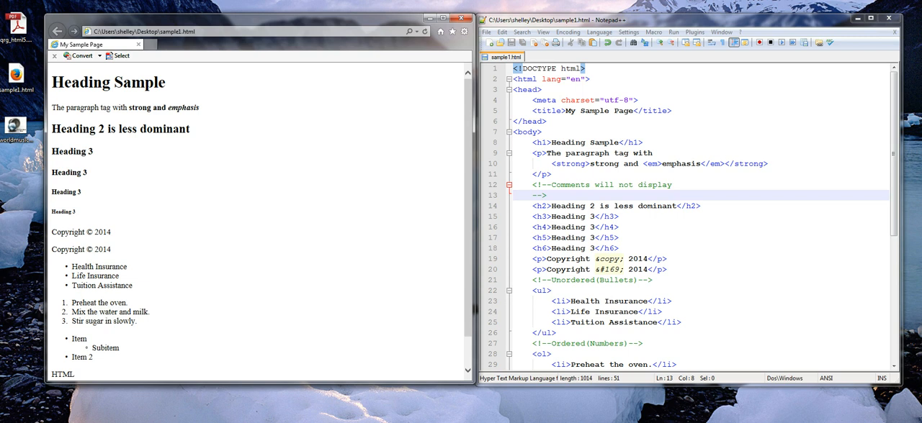
mouse_move(772, 258)
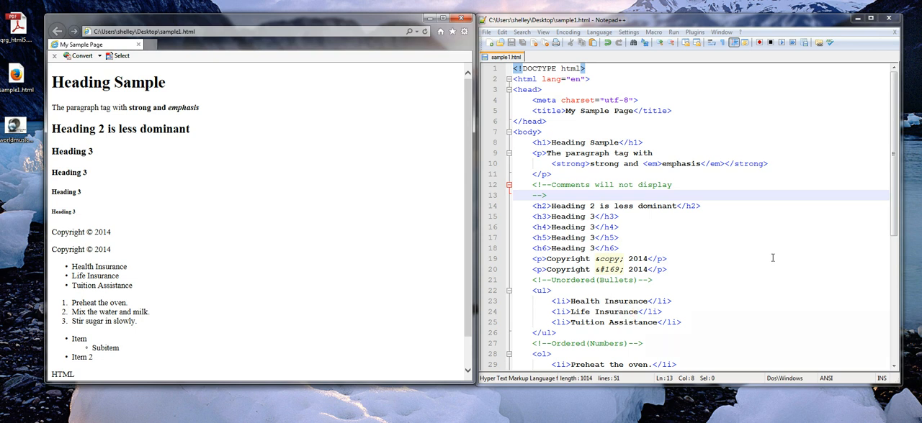
Focus the sample1.html source in the Notepad++ editor beside the browser rendering
click(665, 260)
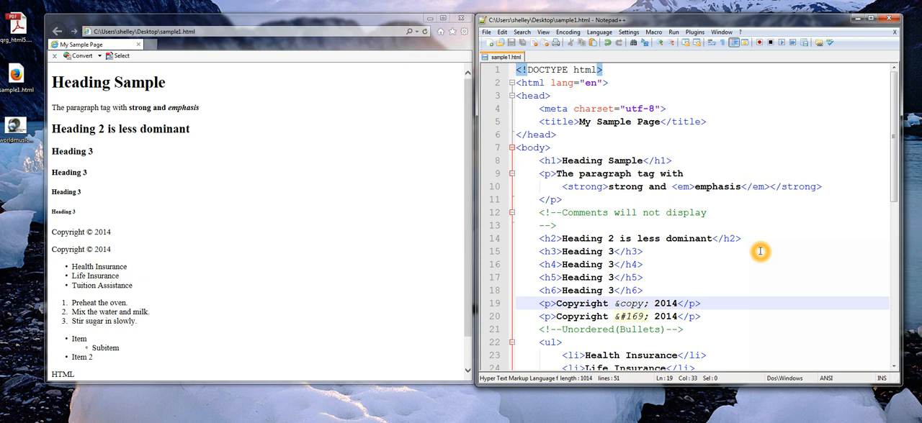
mouse_move(766, 254)
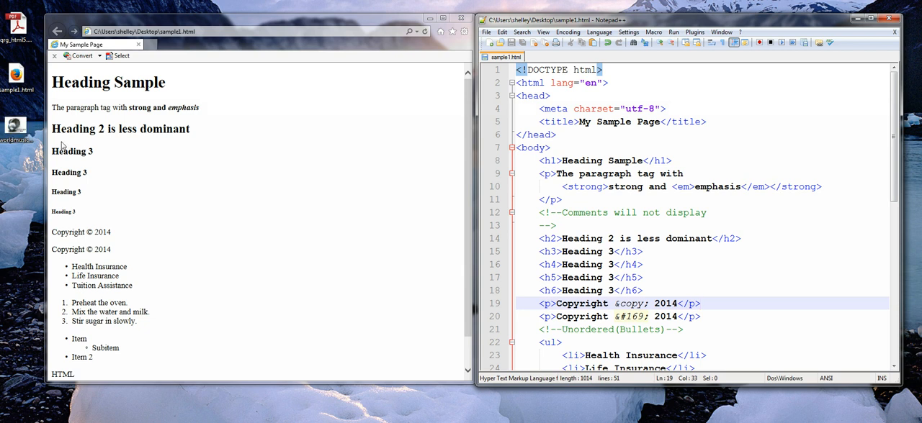
mouse_move(138, 210)
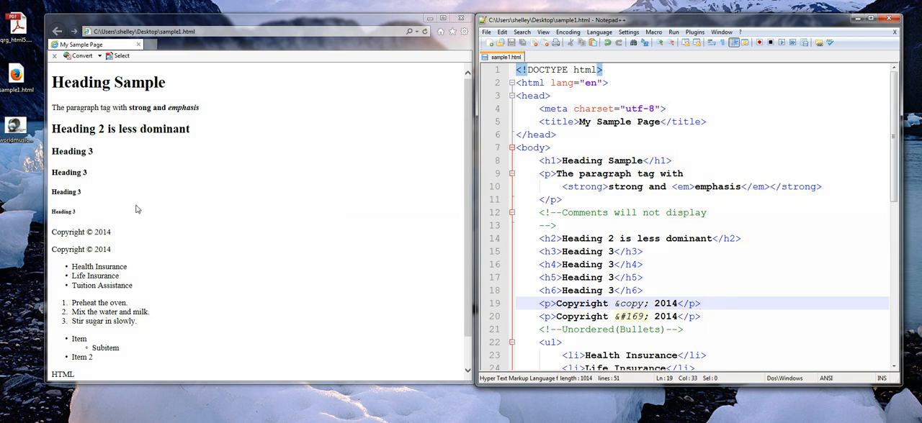
Insert a new line after the comment holding an img tag with an empty src attribute
click(683, 253)
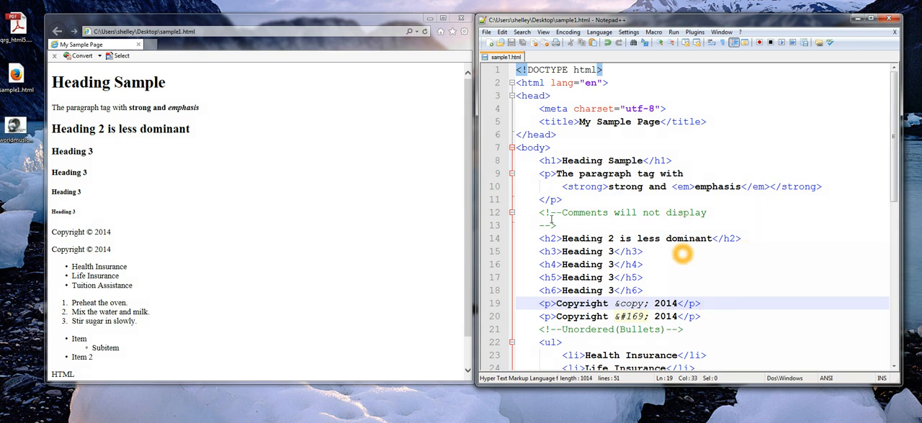
key(Enter)
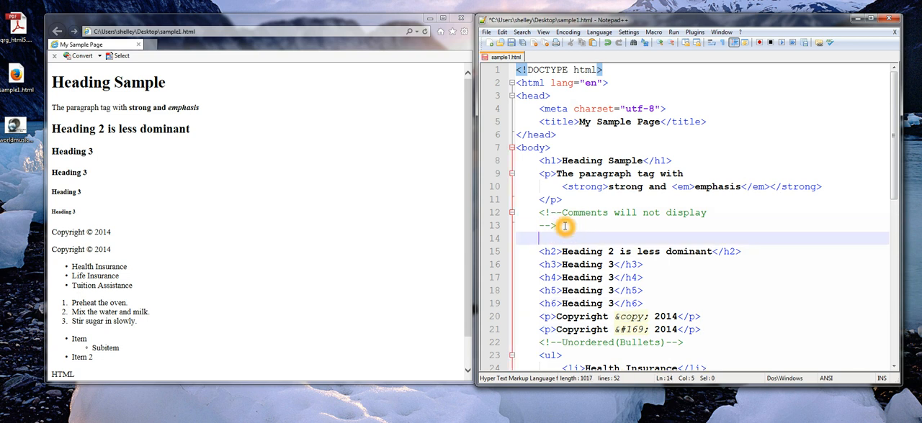
scroll(down, 3)
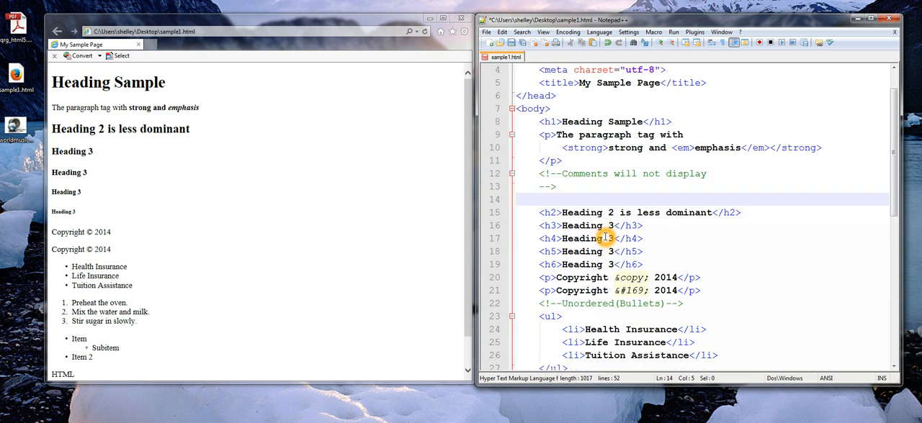
scroll(down, 3)
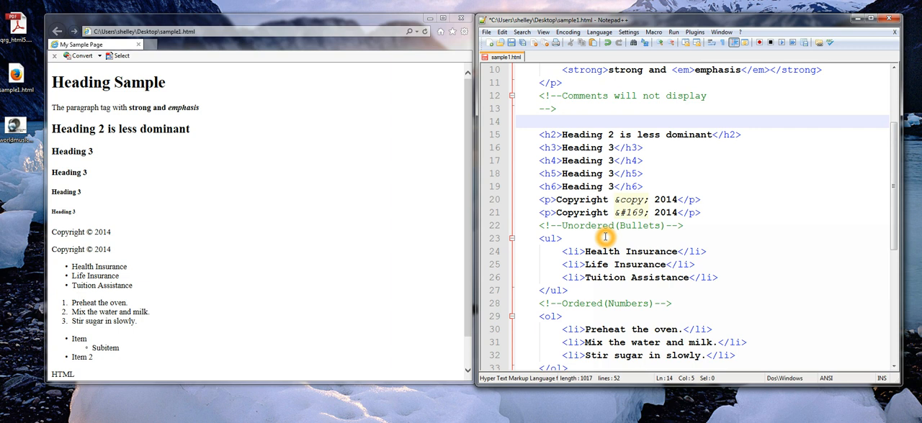
text(<img />)
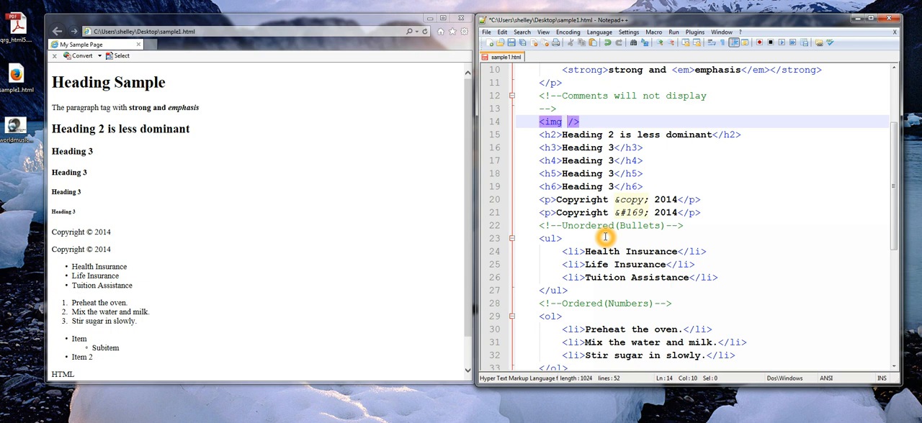
text(src=)
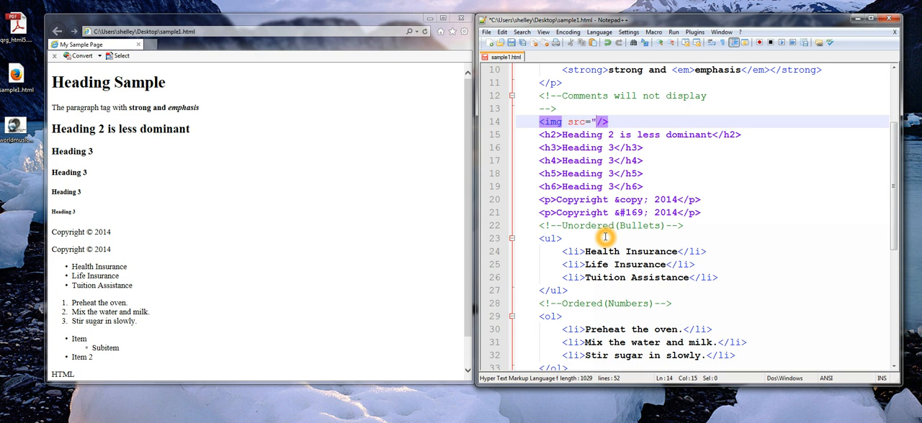
text(")
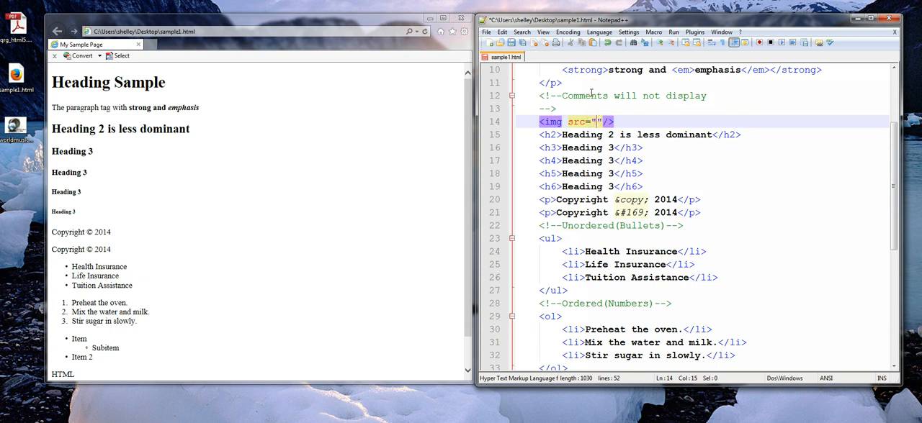
Check the logo file name, set the img src to worldmusiclogo.jpg and reload the page
right_click(14, 124)
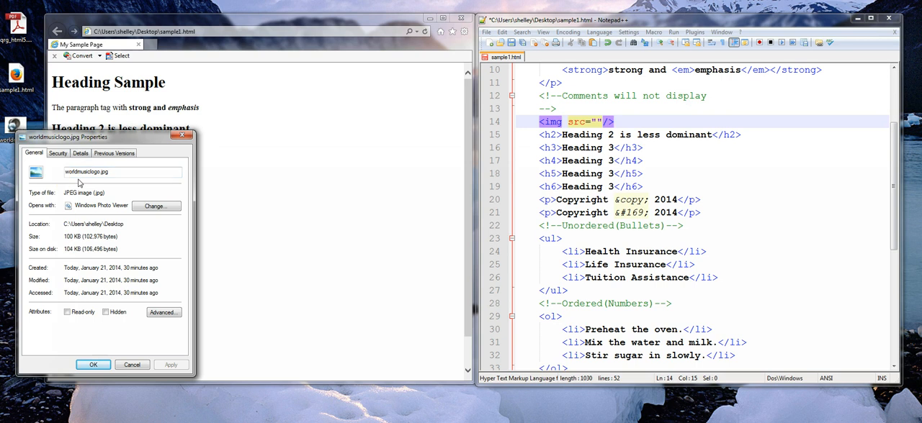
mouse_move(108, 185)
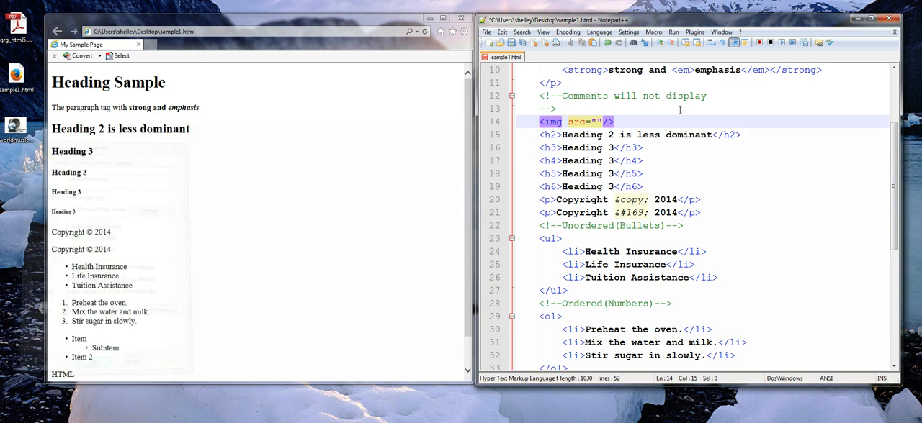
text(worldmusiclog)
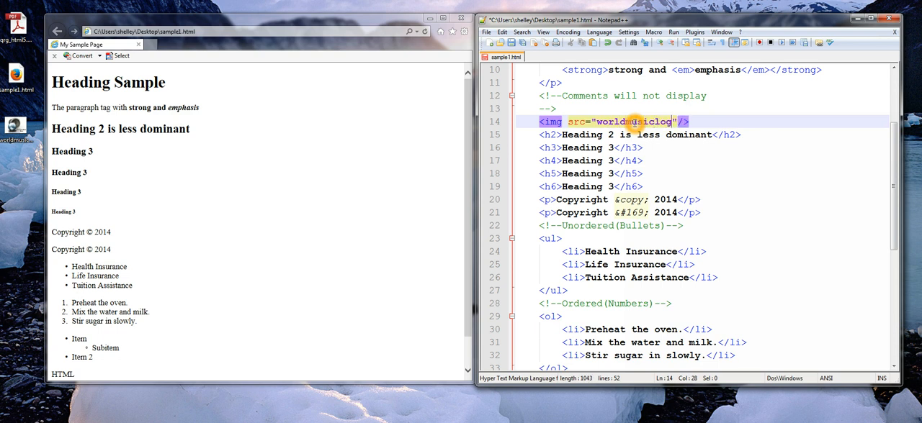
text(o.jpg)
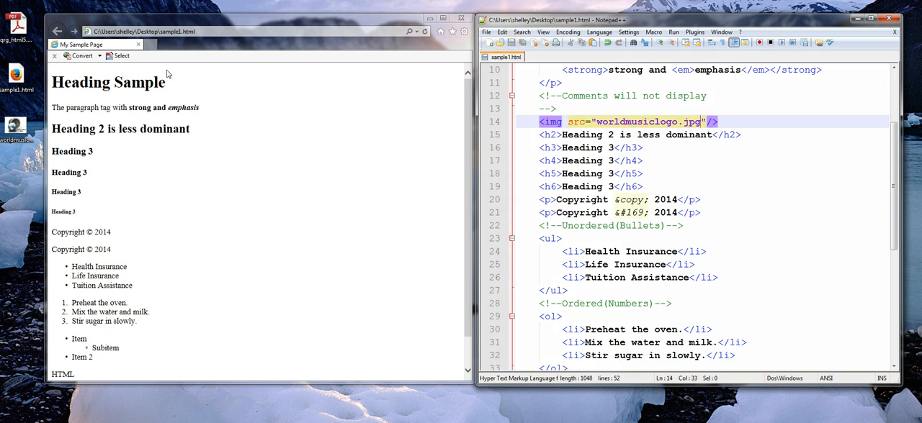
mouse_move(426, 31)
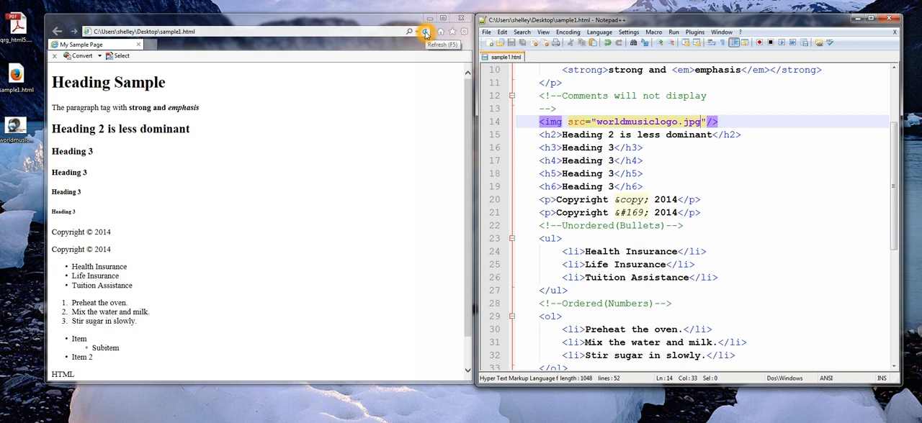
click(426, 32)
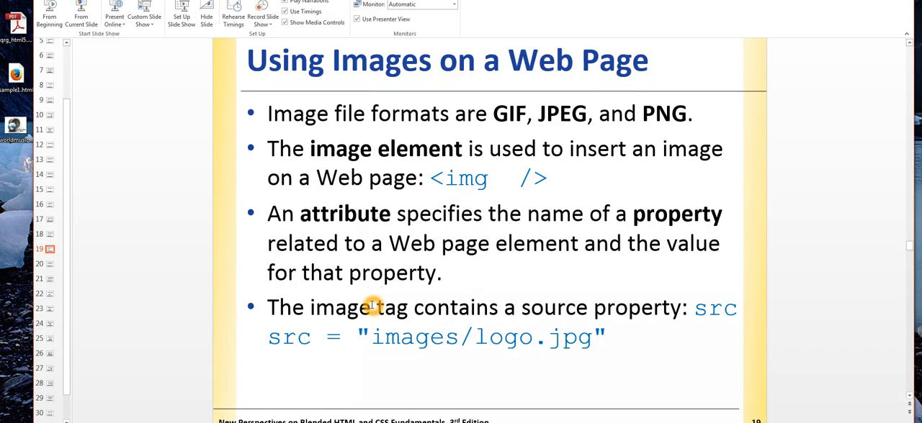
Advance PowerPoint to the Using Images on a Web Page slide
key(Right)
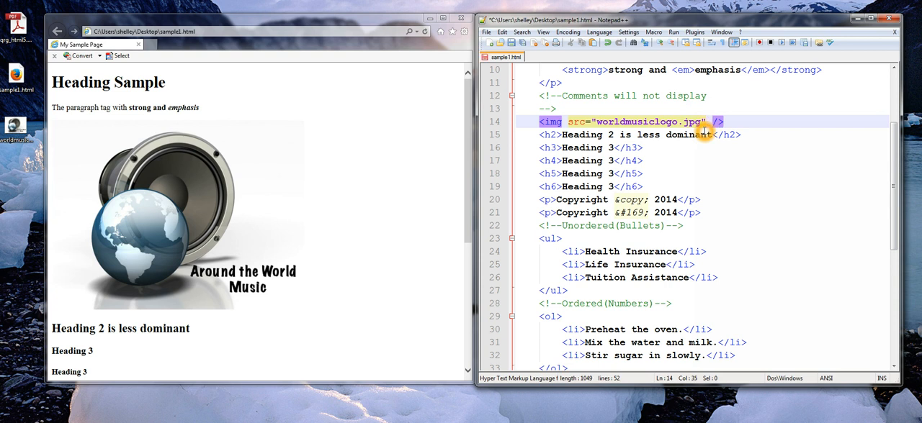
Add alt="World Music Logo" to the worldmusiclogo.jpg img tag
text(alt=)
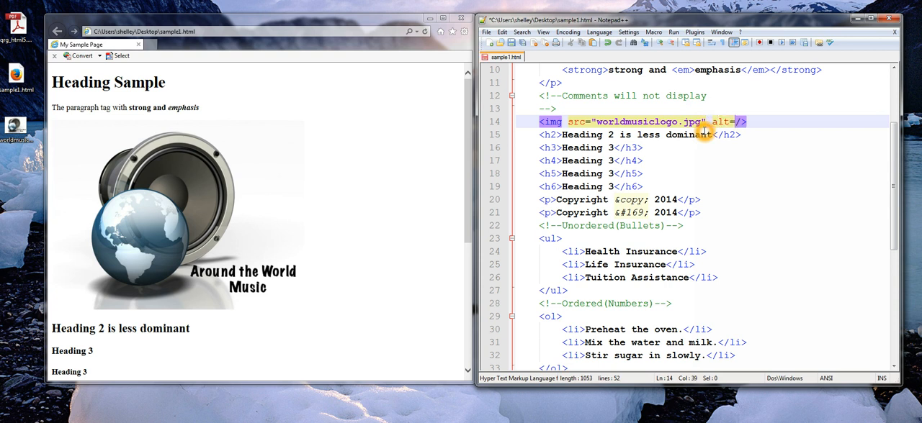
text(World Music Logo")
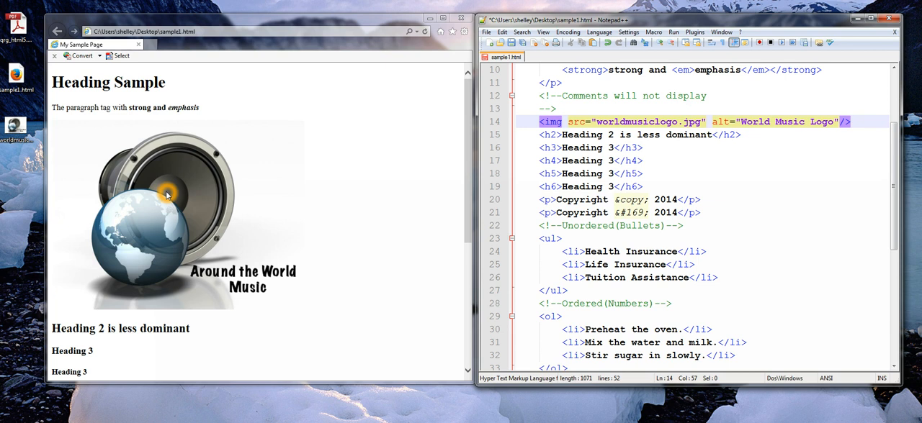
mouse_move(164, 280)
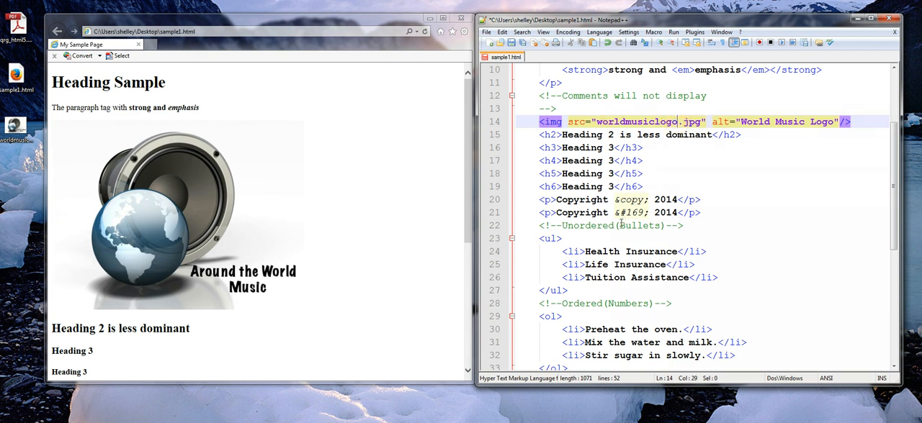
Change the src to worldmusiclogo1.jpg and reload so the alt text shows instead of the image
text(1)
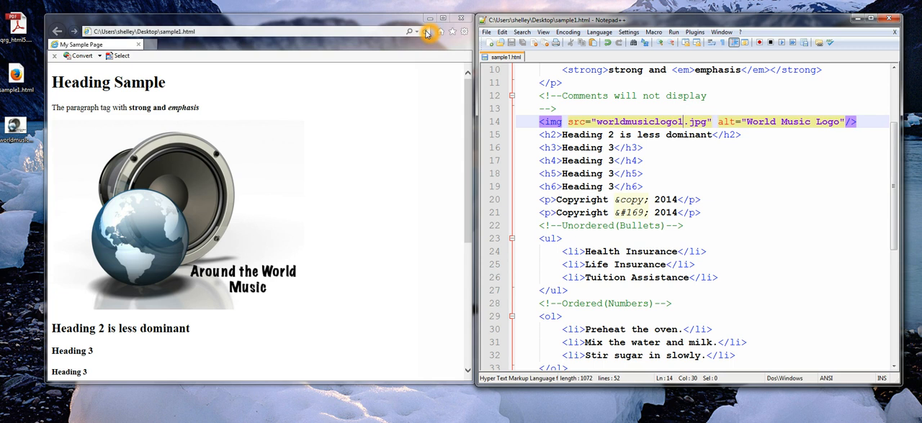
click(426, 32)
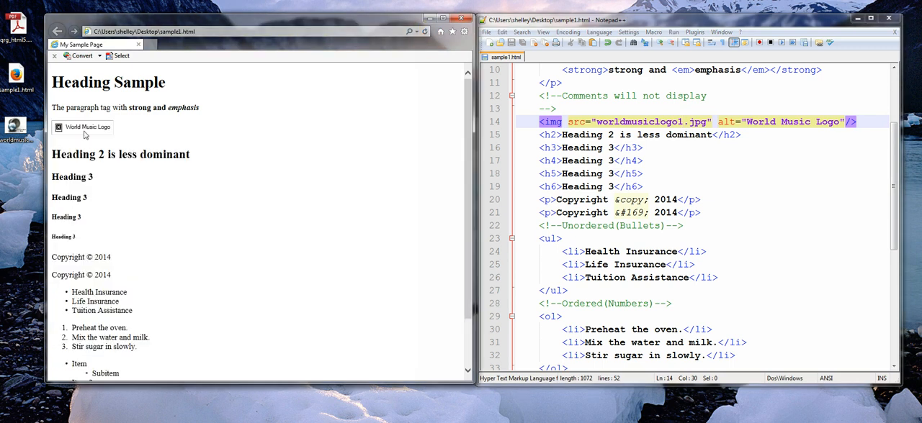
mouse_move(98, 141)
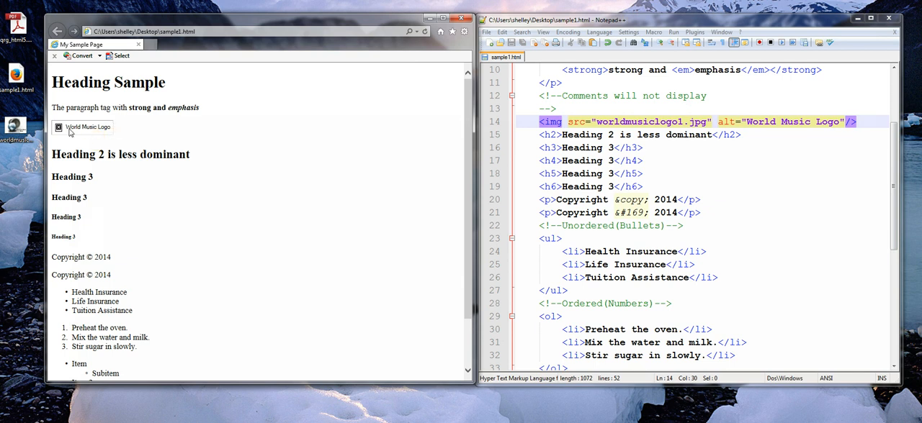
mouse_move(103, 137)
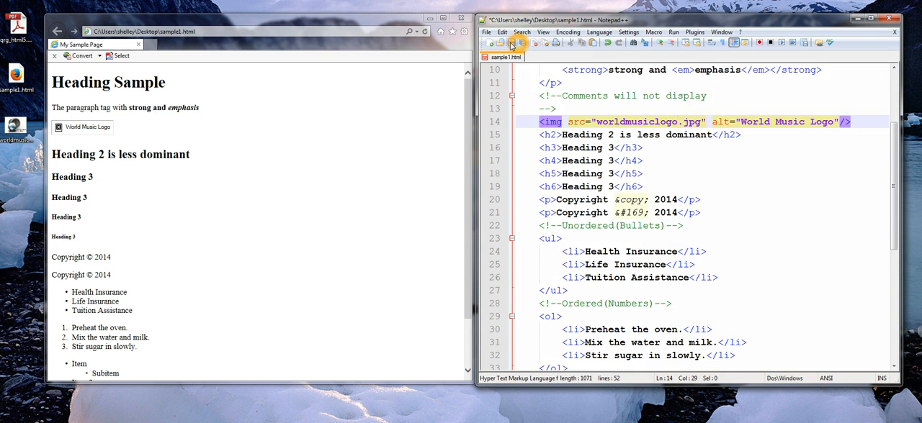
Save the page with src corrected to worldmusiclogo.jpg so the logo displays again
click(423, 31)
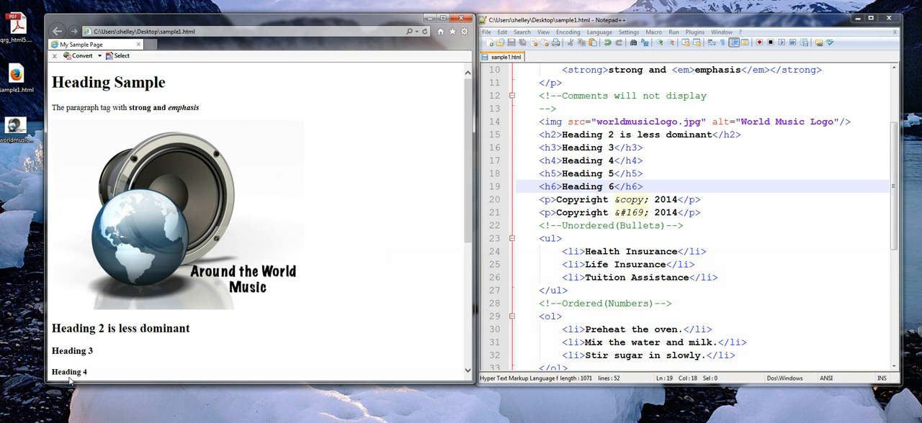
mouse_move(210, 282)
text(1)
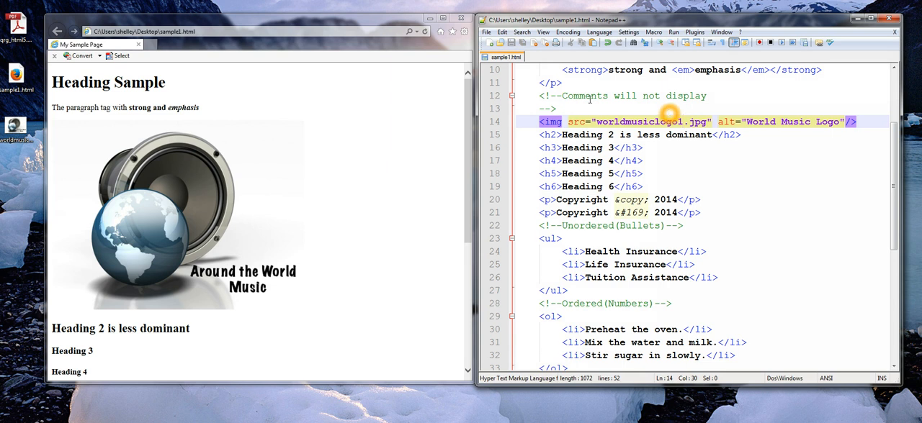
Save the page with src broken as worldmusiclogo1.jpg so the alt text shows again
click(423, 32)
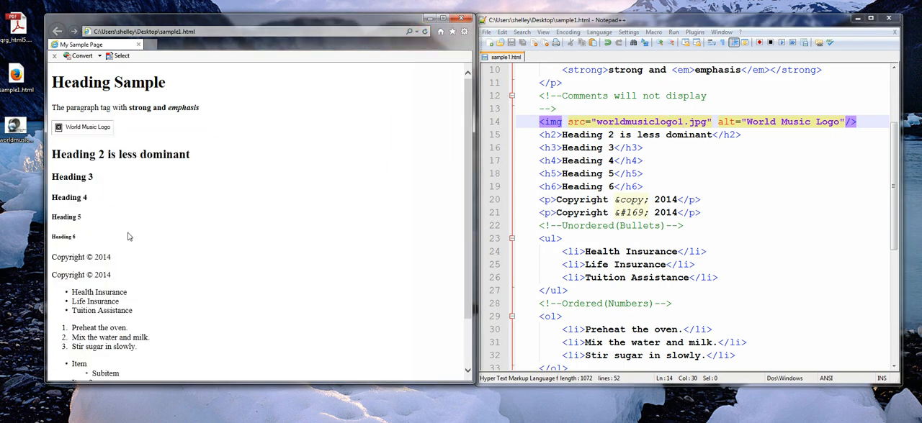
mouse_move(136, 274)
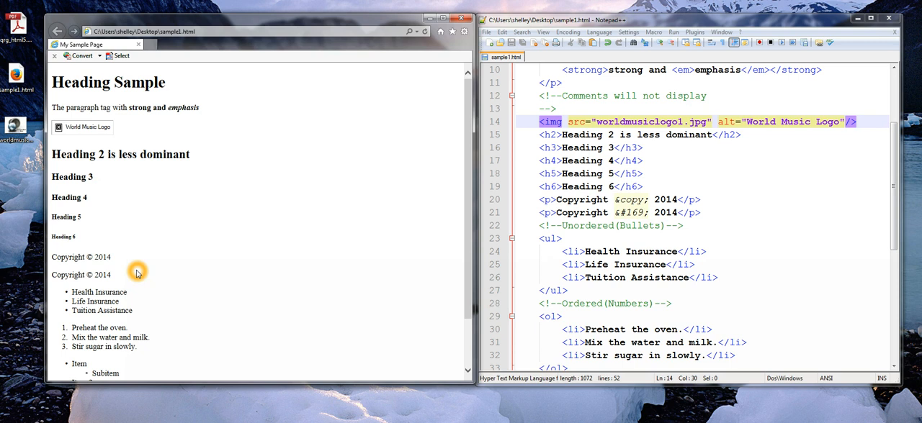
mouse_move(103, 128)
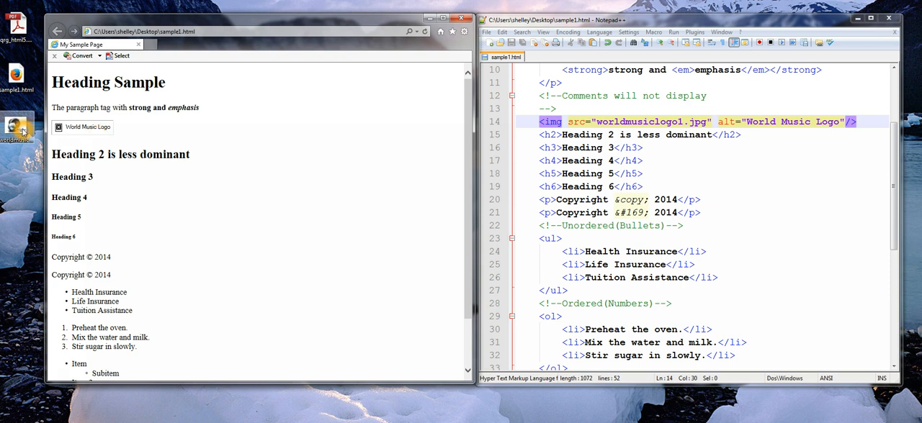
View worldmusiclogo.jpg's Properties Details showing 500 by 375 pixels
right_click(16, 127)
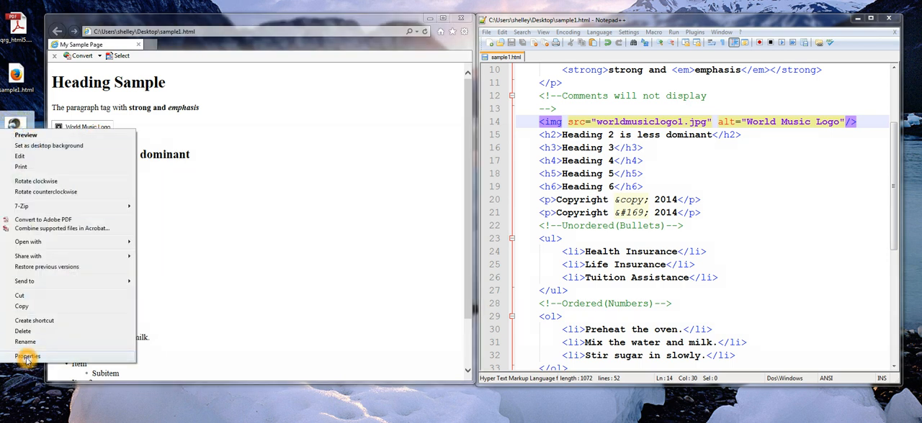
click(27, 357)
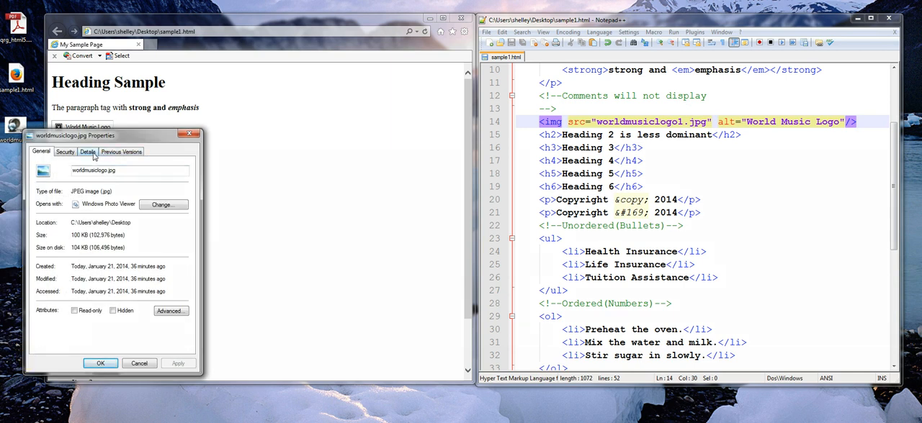
click(87, 151)
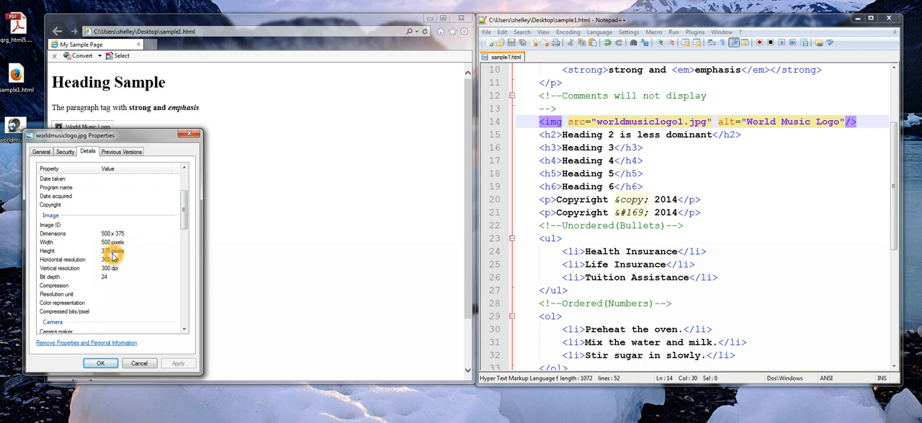
mouse_move(124, 306)
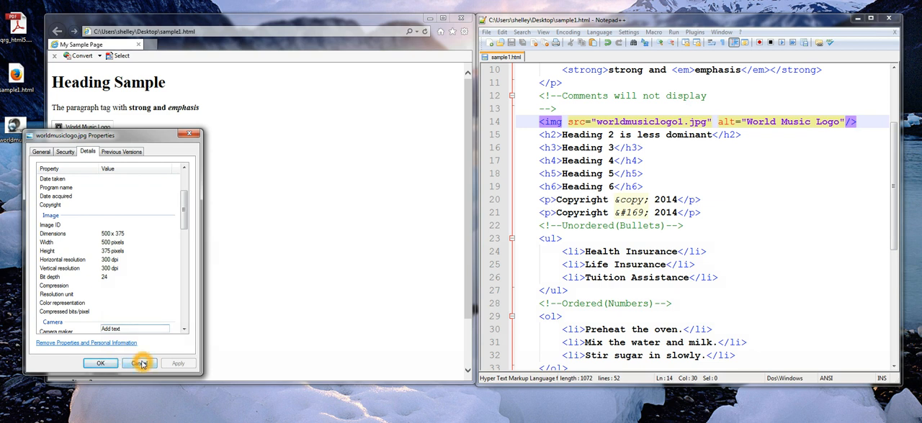
Give the img tag height="375" width="500" and reload to show the sized alt-text box
click(141, 363)
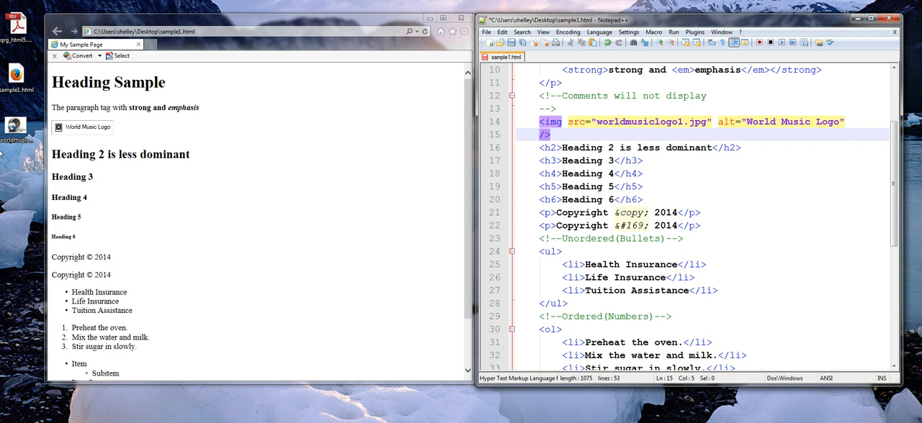
text(height=")
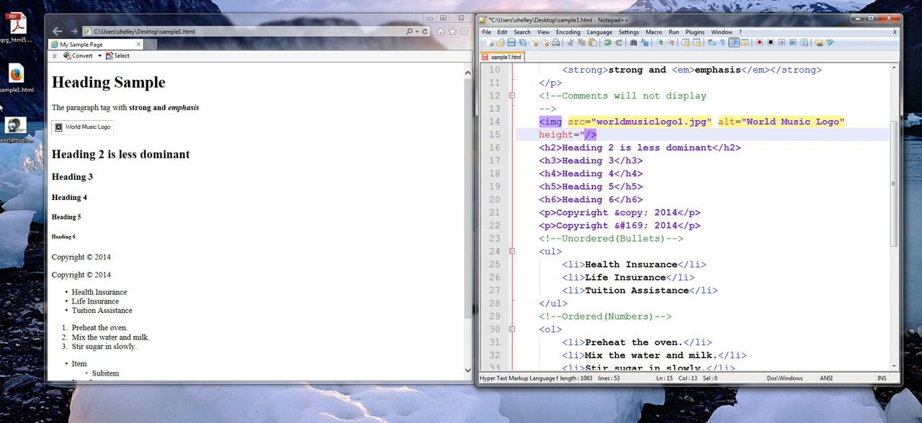
text(375")
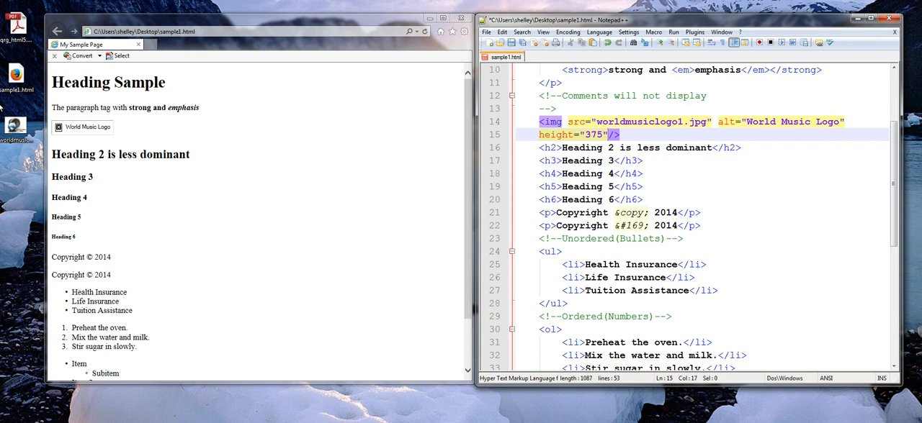
text(width)
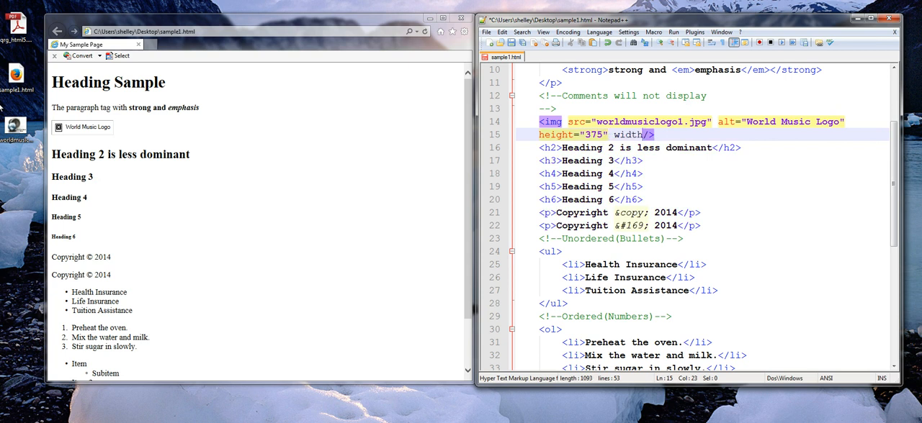
text(500")
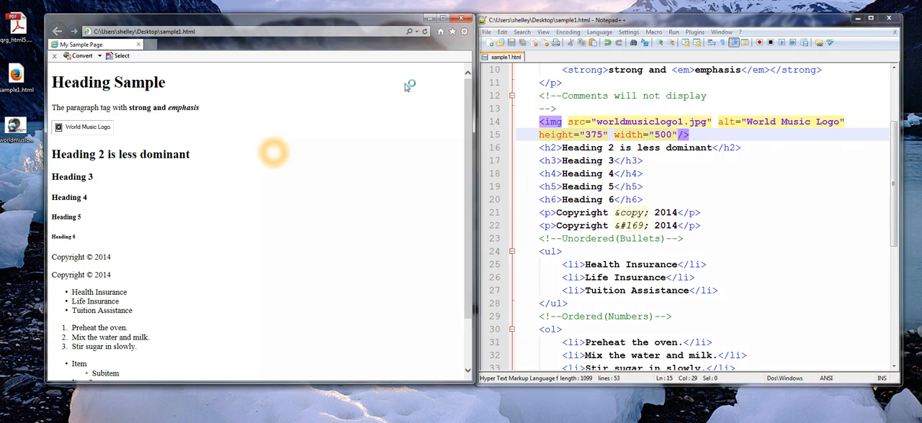
click(425, 32)
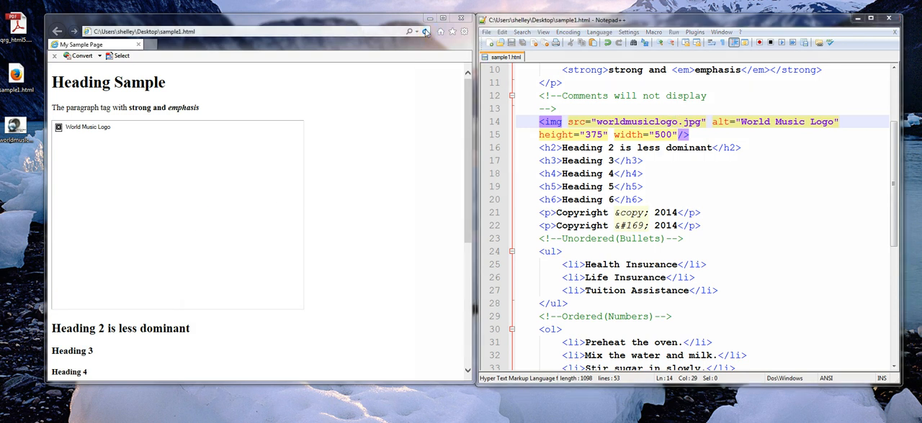
Reload the page to show the logo, then view worldmusiclogo.jpg in Windows Photo Viewer
click(425, 31)
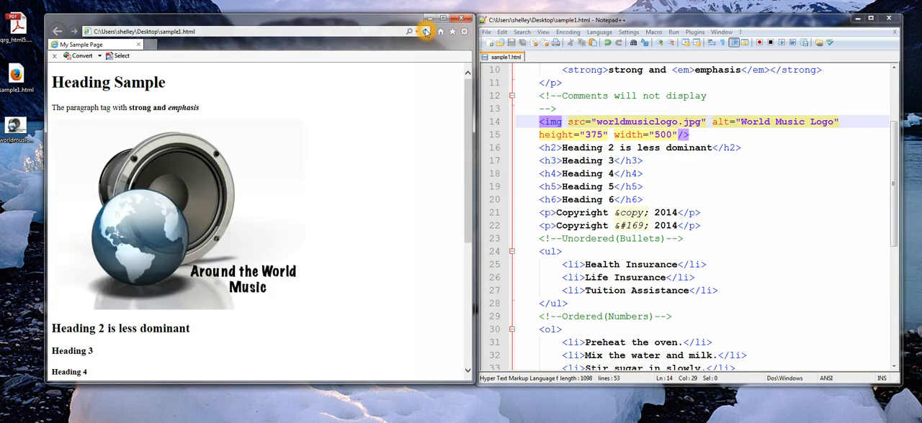
right_click(15, 122)
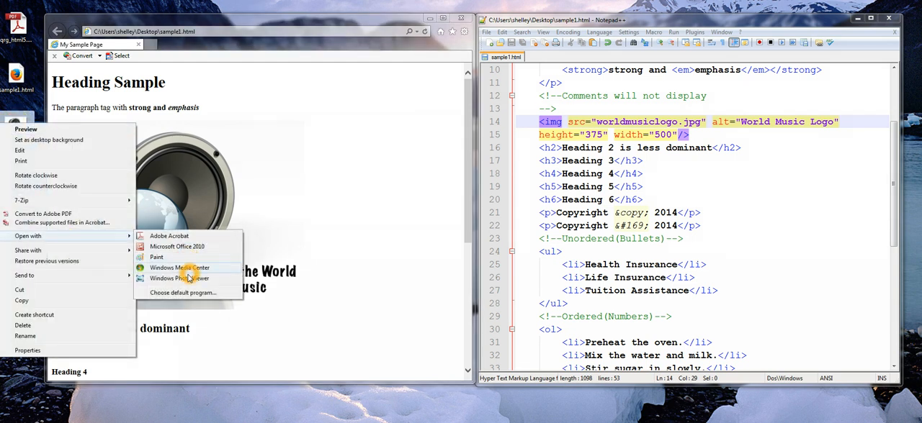
click(179, 280)
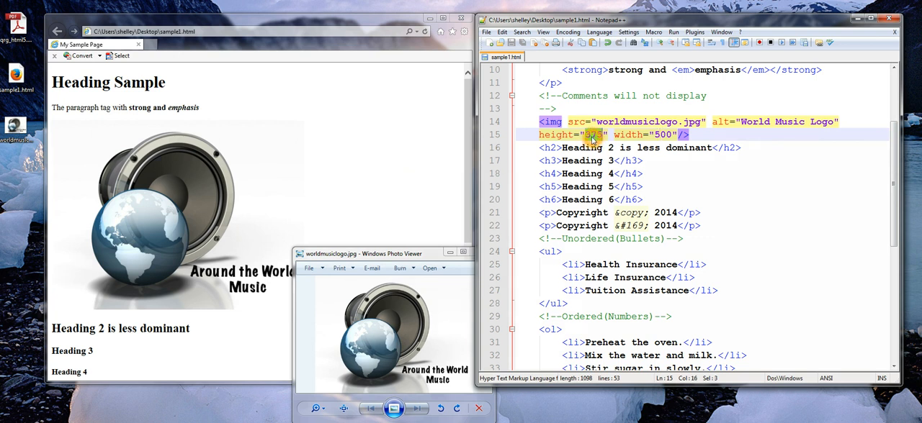
Try logo sizes 175 then 400 in the img tag, reloading the page to compare stretching
text(175)
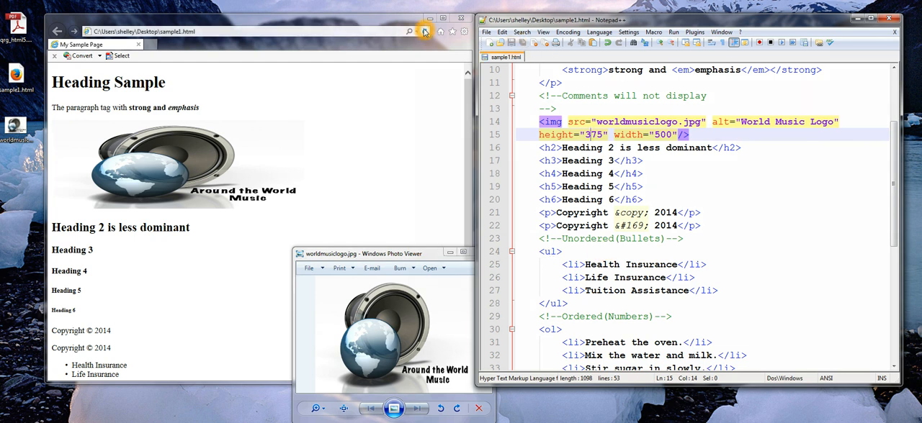
click(423, 32)
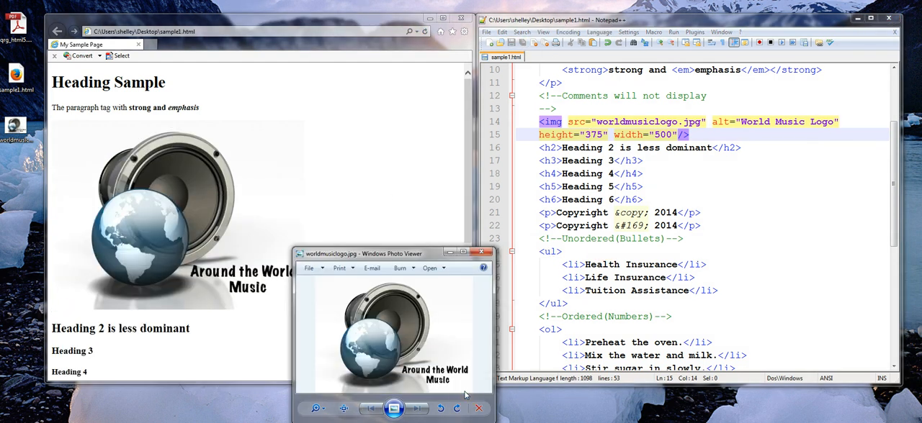
mouse_move(717, 141)
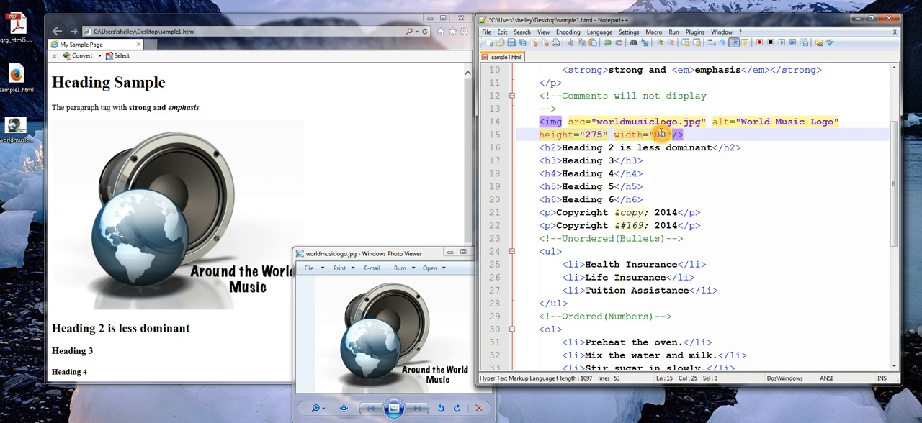
text(400)
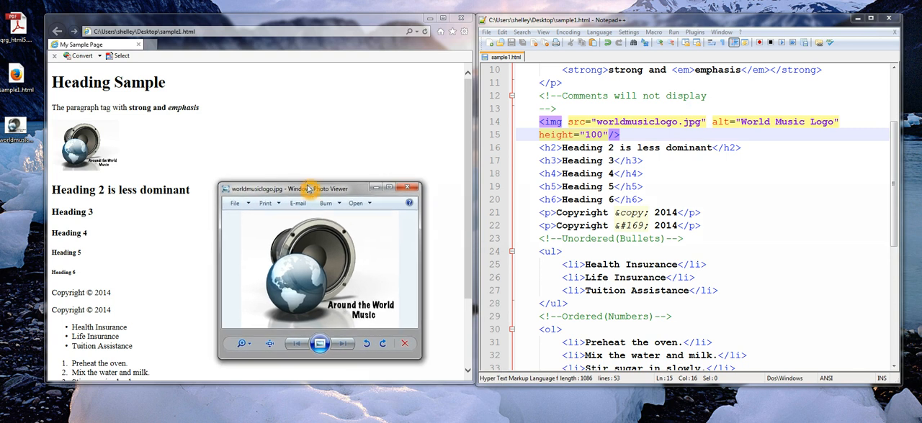
mouse_move(305, 189)
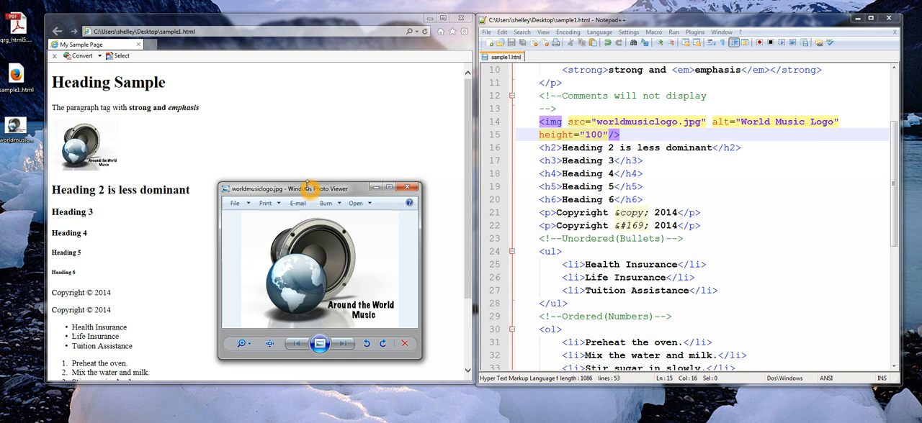
mouse_move(314, 208)
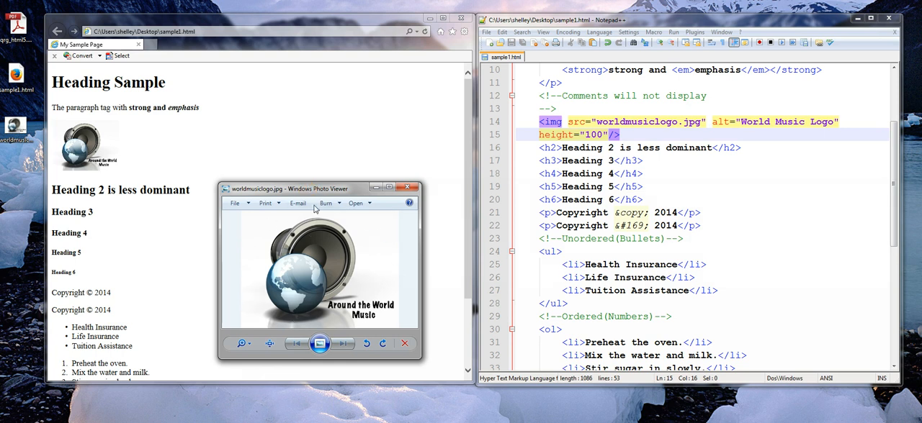
mouse_move(409, 277)
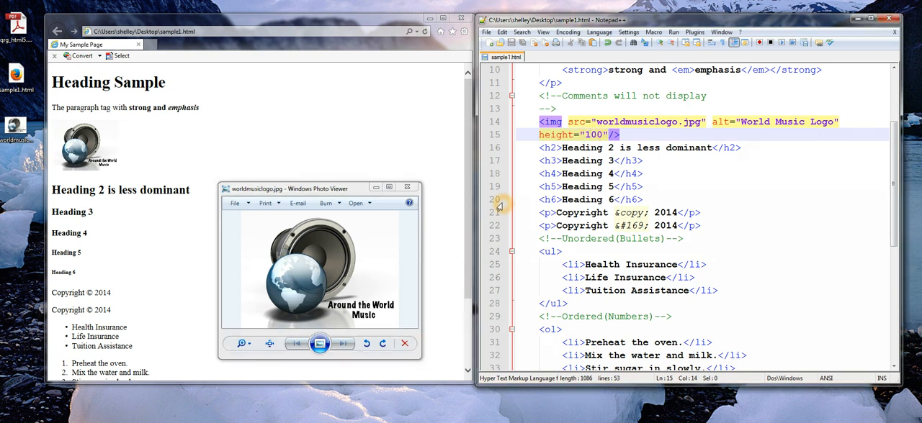
Set the logo height to 500, then 700, to enlarge it further on the page
text(500)
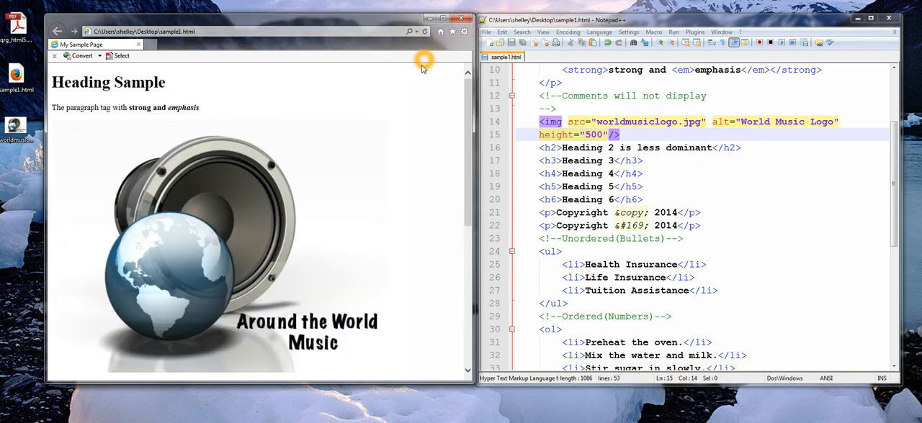
mouse_move(403, 334)
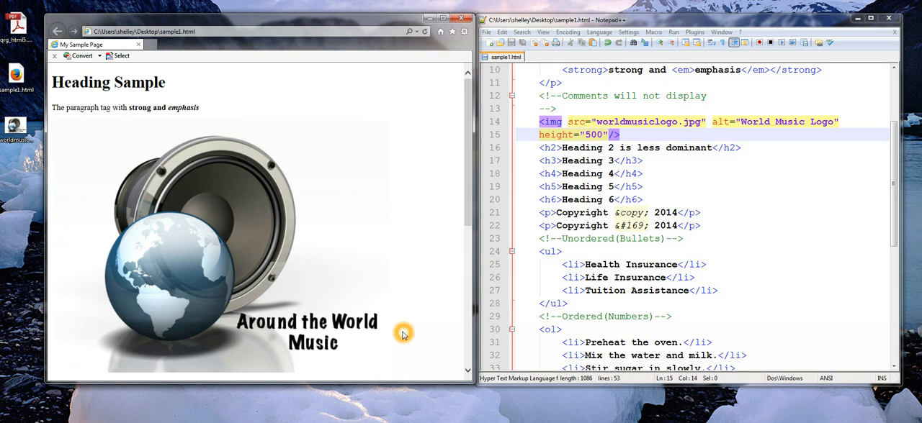
mouse_move(104, 268)
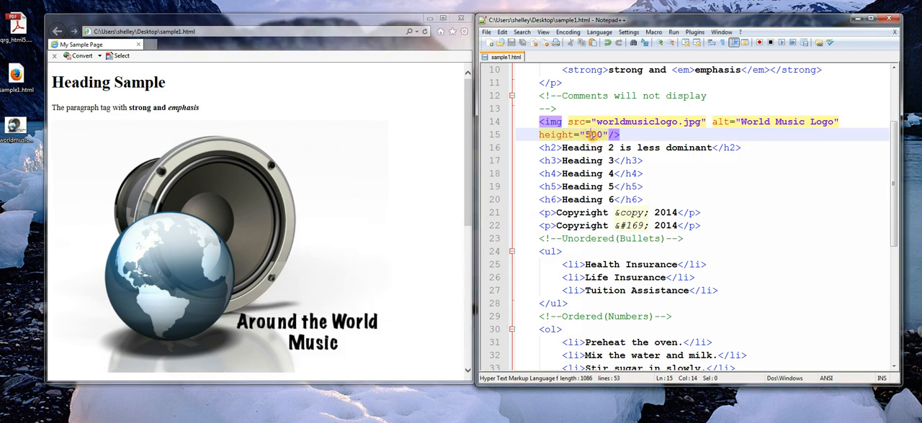
text(700)
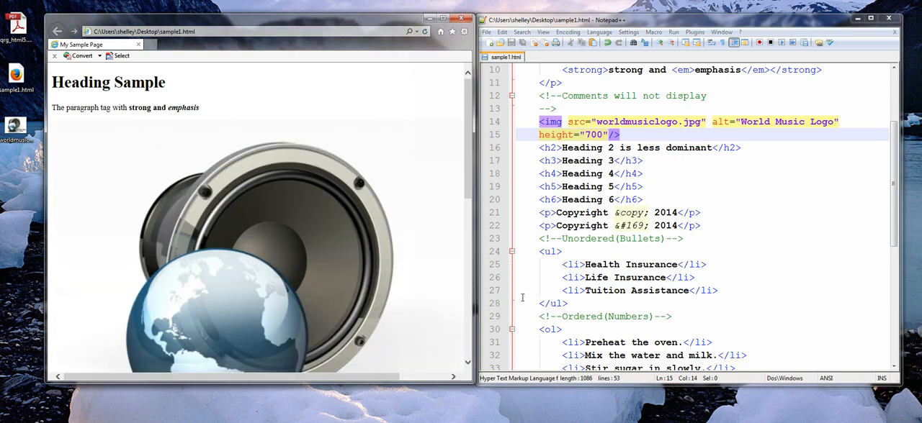
mouse_move(343, 288)
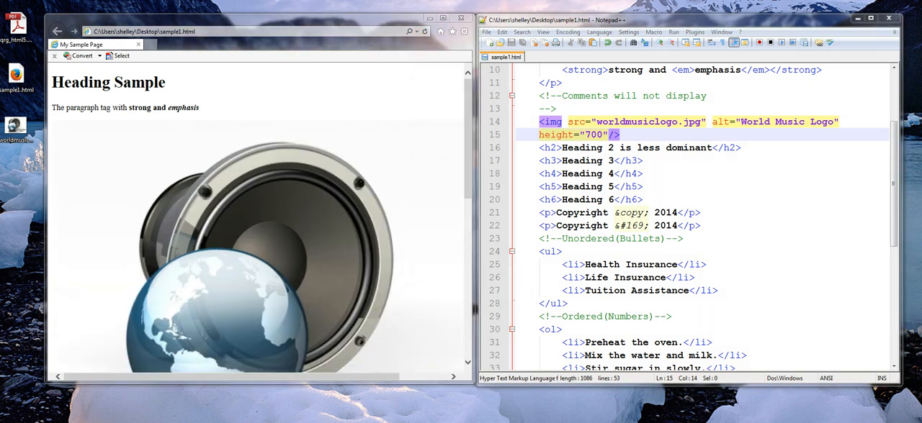
mouse_move(717, 210)
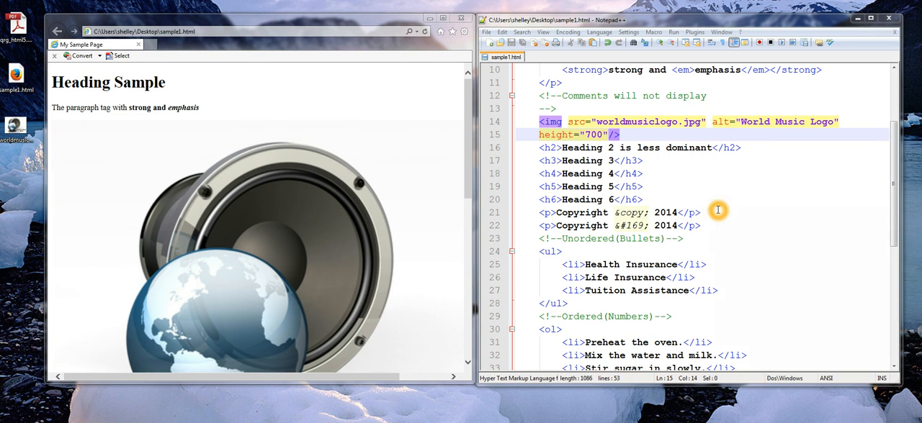
mouse_move(611, 155)
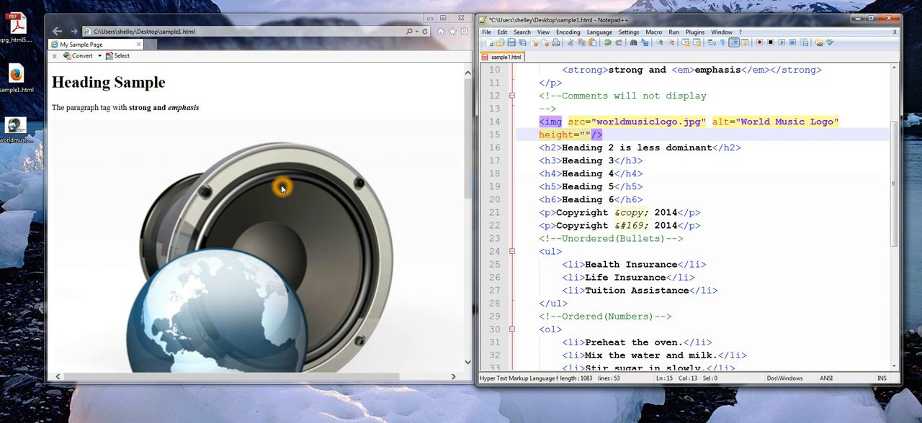
Give the img tag height="375" and width="500" and reload the page at original size
text(375)
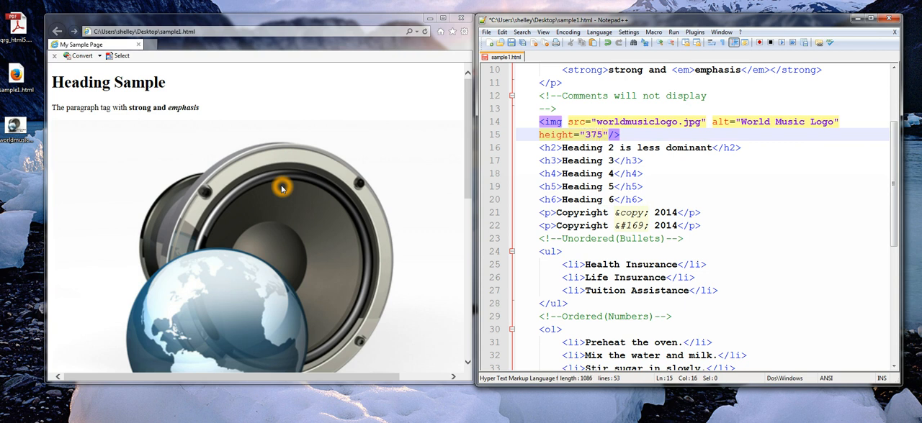
text(width)
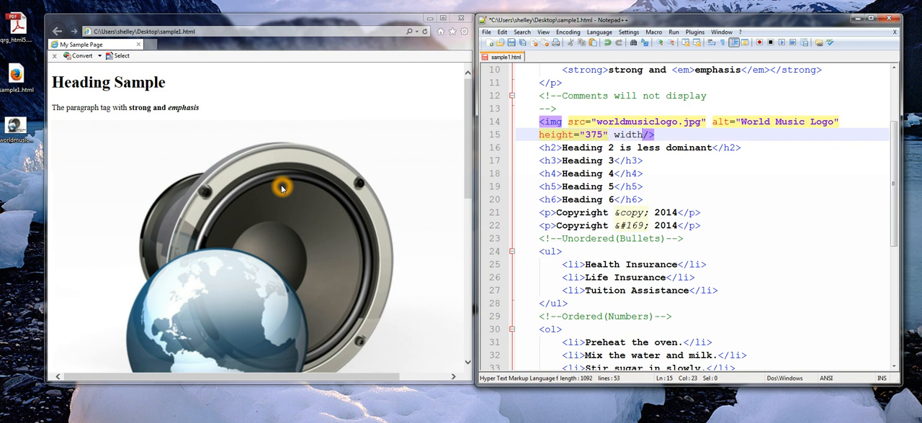
text(="5)
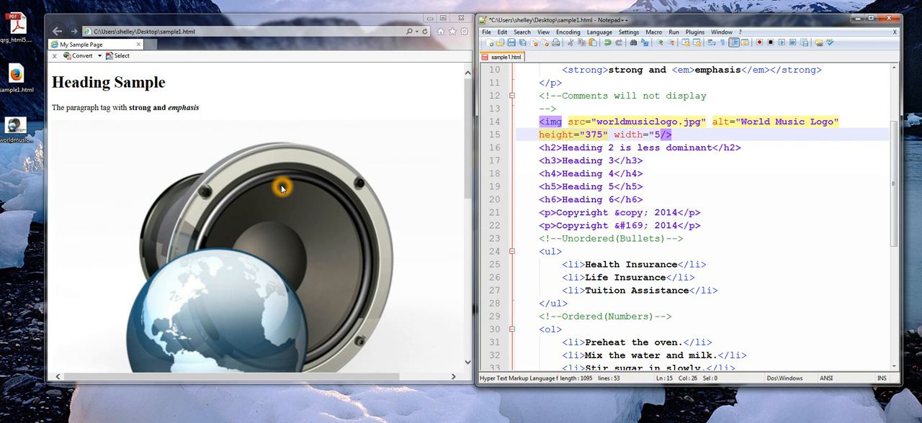
text(00)
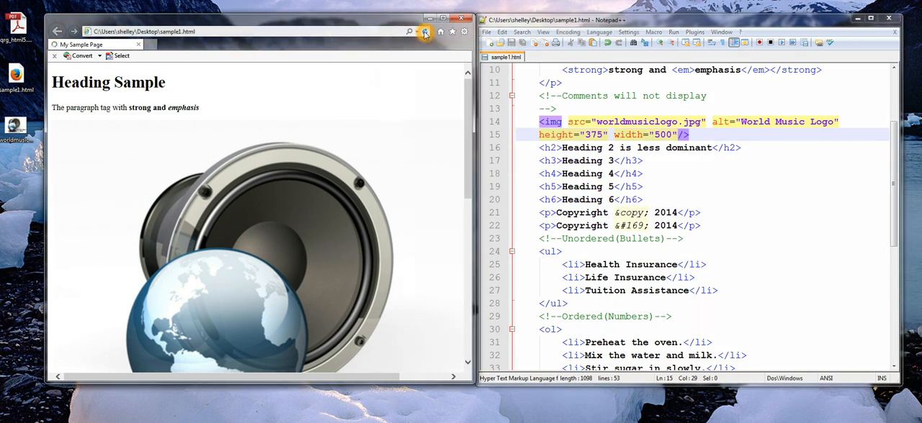
click(425, 32)
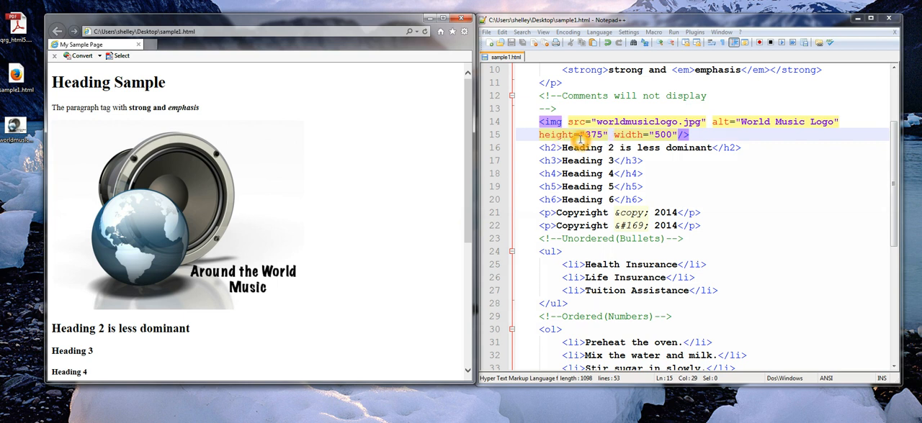
mouse_move(639, 147)
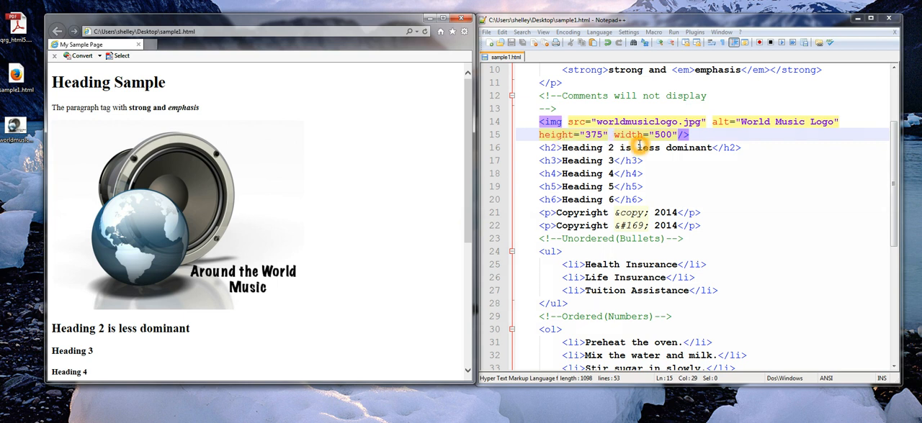
mouse_move(570, 261)
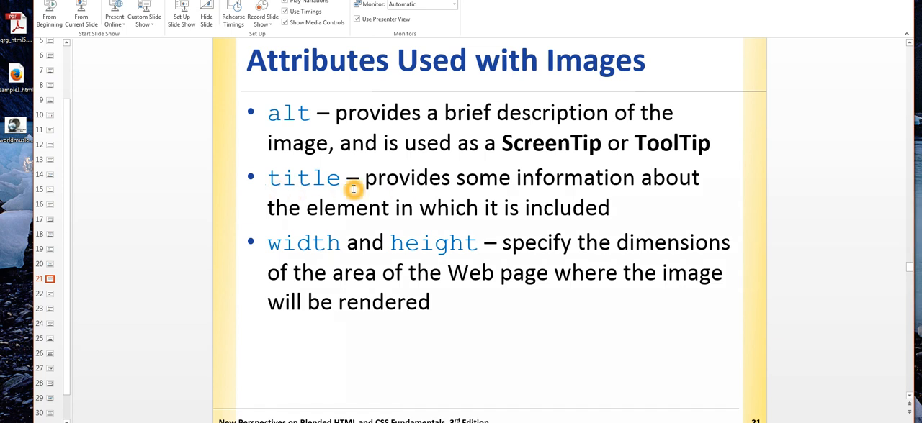
mouse_move(357, 189)
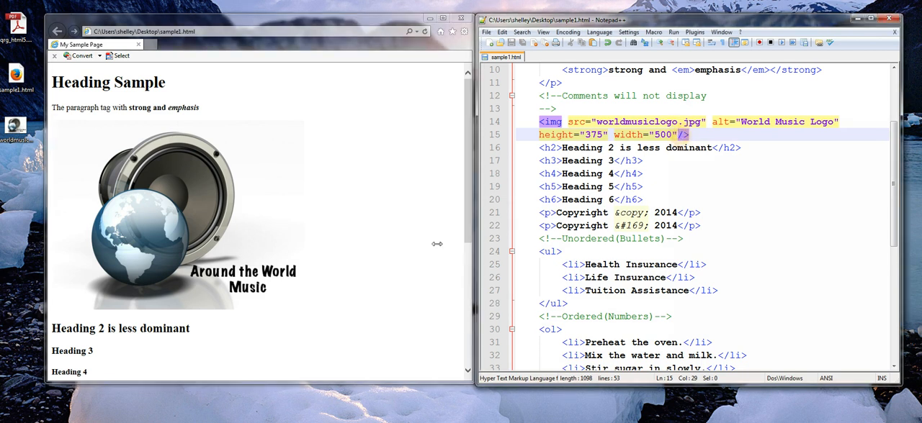
Add a title="title tag example" attribute to the logo's img tag
text(tit;e)
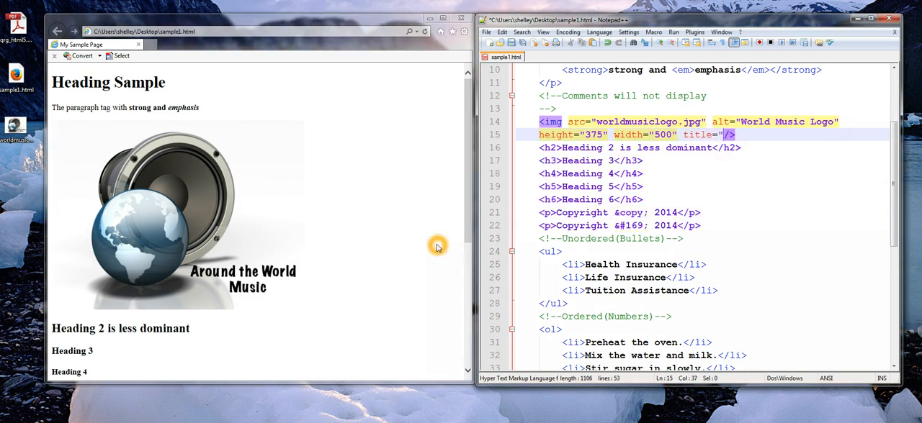
text(title tag example")
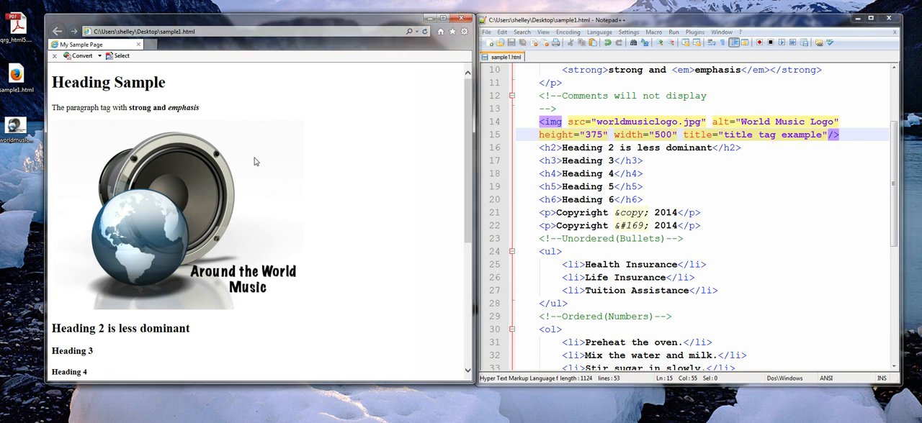
mouse_move(255, 161)
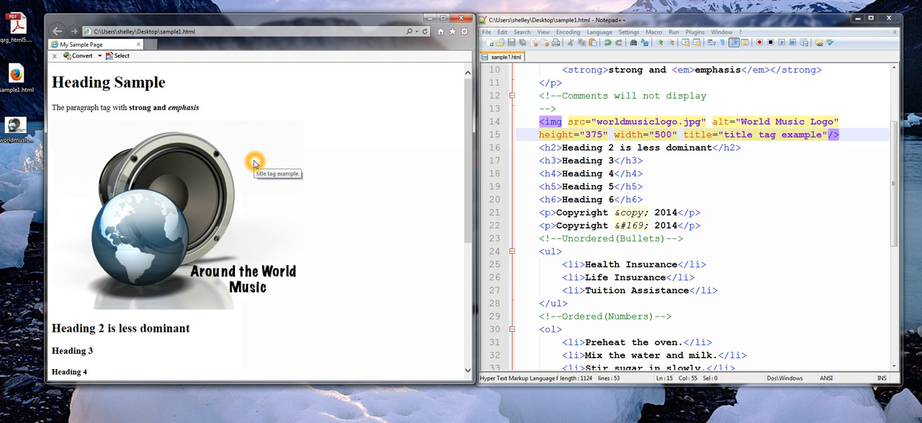
mouse_move(255, 162)
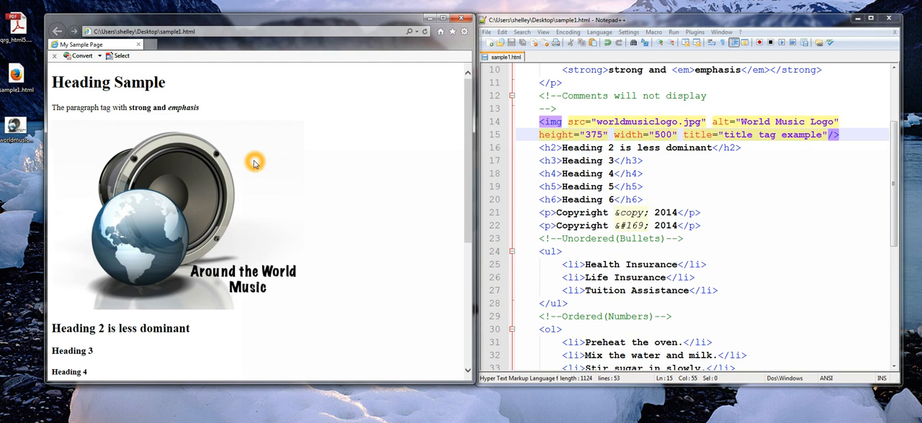
mouse_move(303, 132)
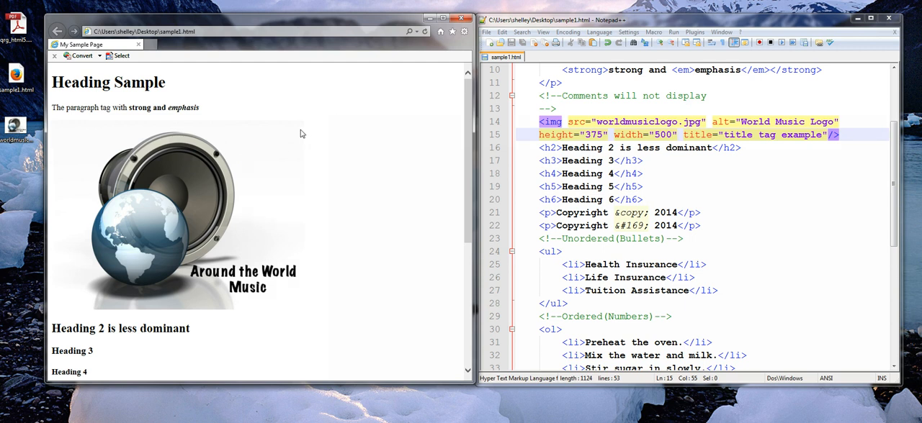
mouse_move(300, 134)
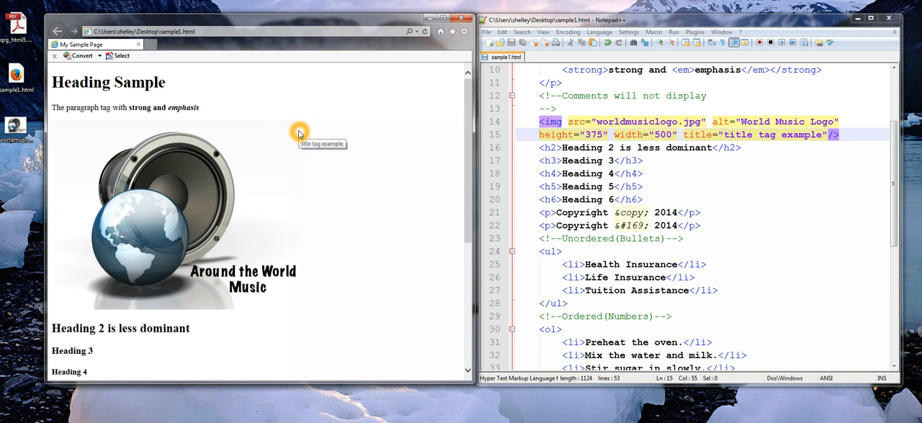
mouse_move(299, 132)
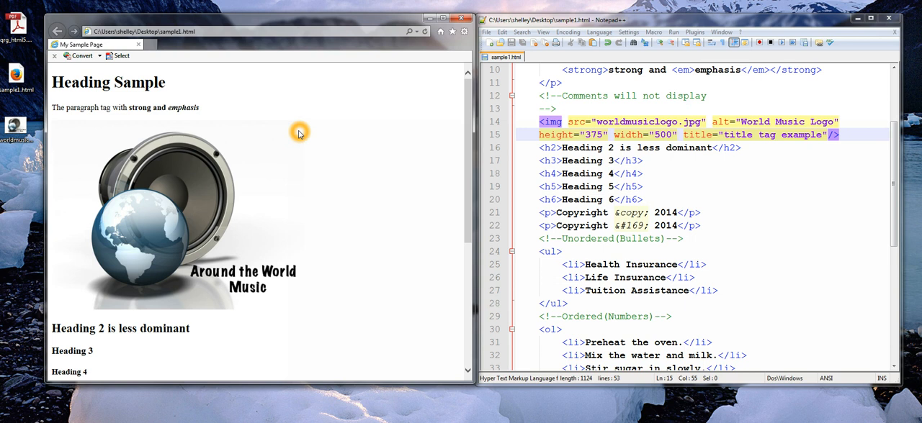
mouse_move(294, 124)
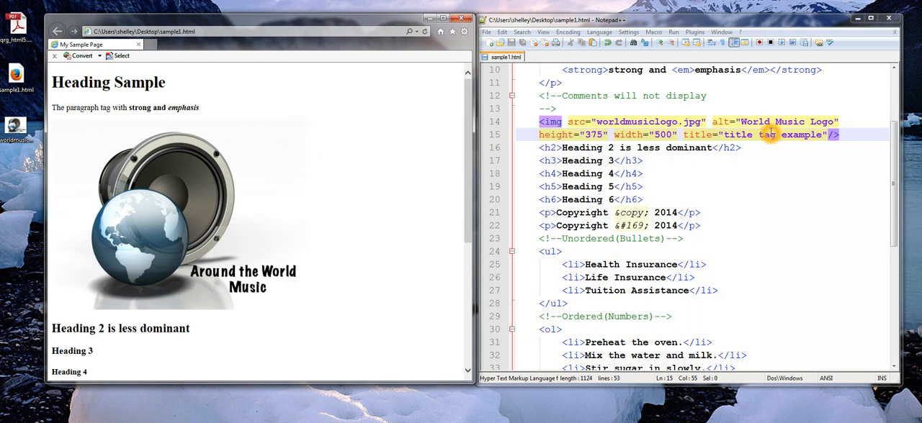
mouse_move(820, 136)
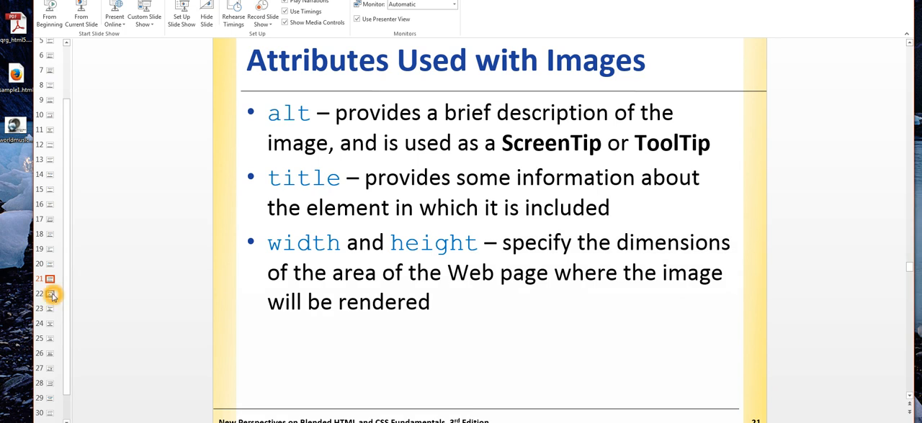
Advance PowerPoint to the slide on attributes used with images
click(45, 294)
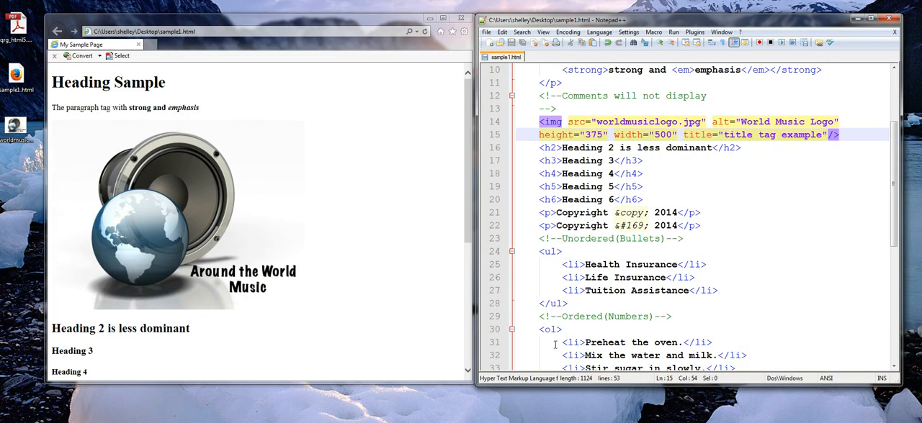
mouse_move(129, 351)
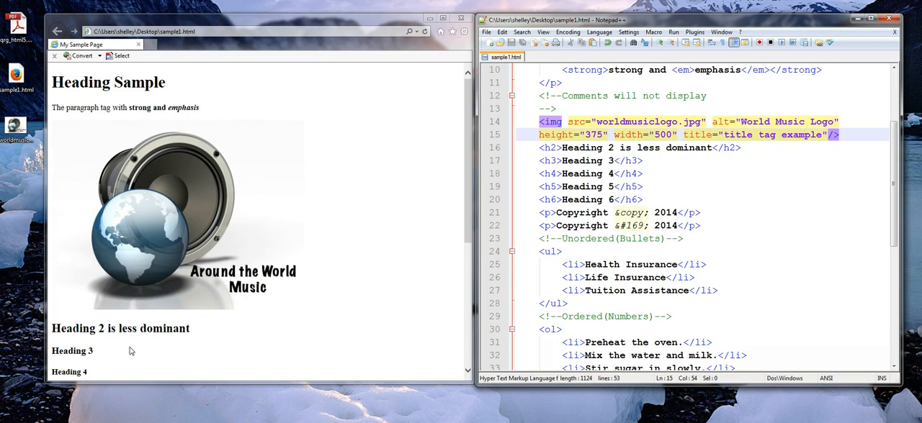
Create a new folder on the desktop and reload the page, showing 'World Music Logo' alt text
right_click(29, 141)
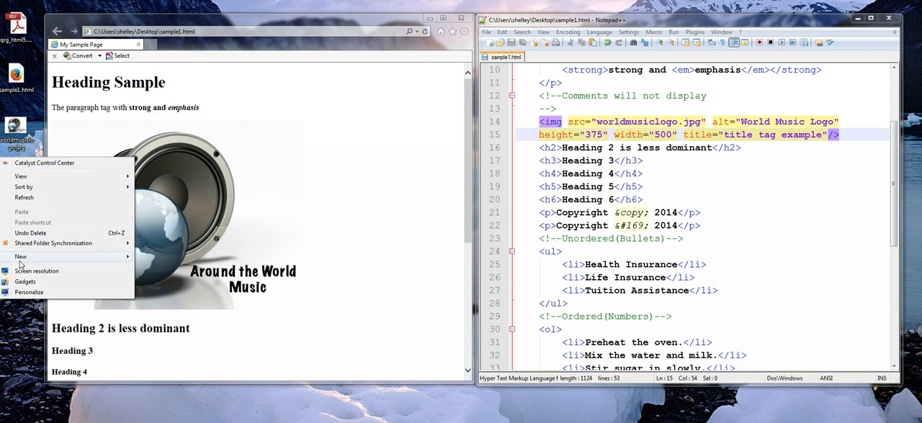
click(20, 256)
text(images)
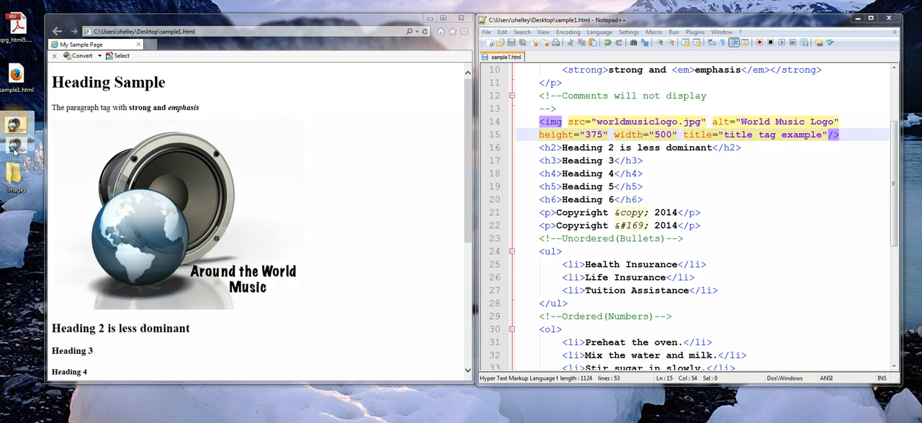
mouse_move(14, 176)
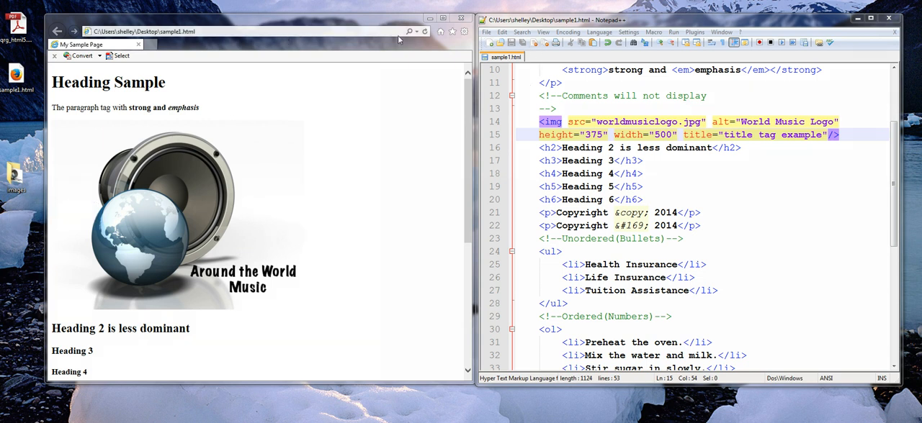
click(425, 31)
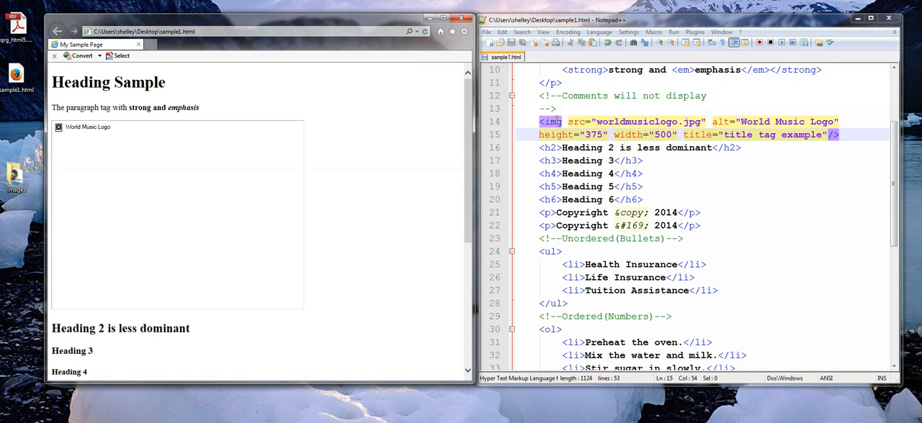
mouse_move(599, 119)
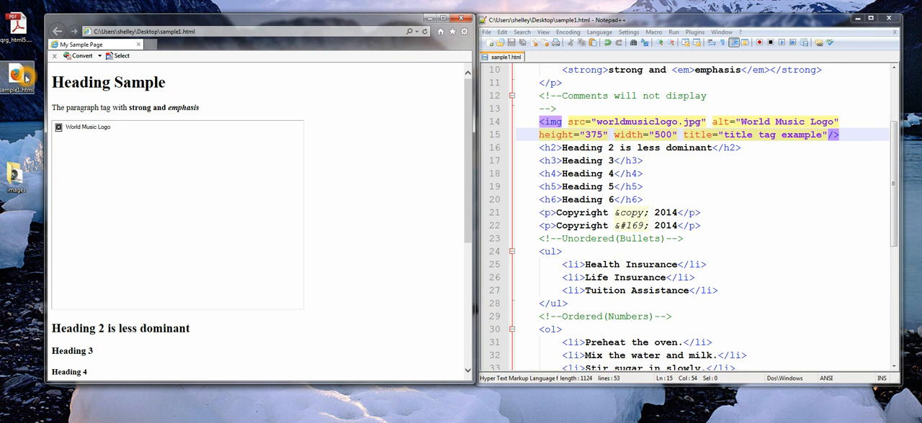
mouse_move(26, 127)
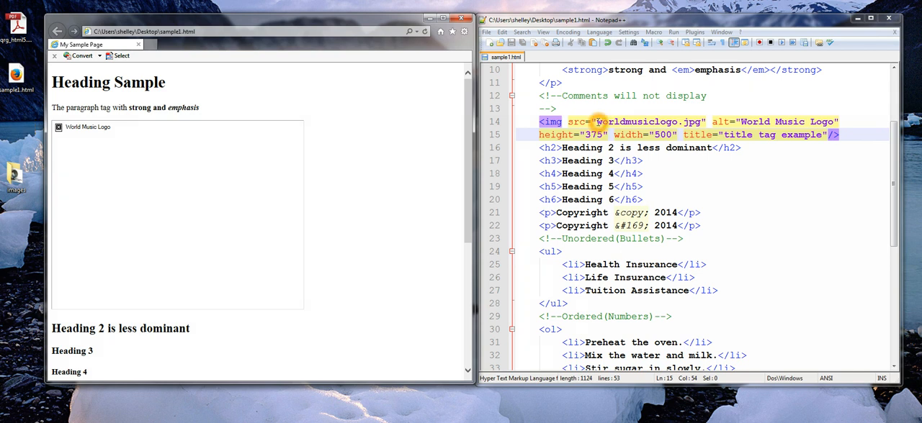
Change the img src to images/worldmusiclogo.jpg and reload the page to display the logo
text(images/)
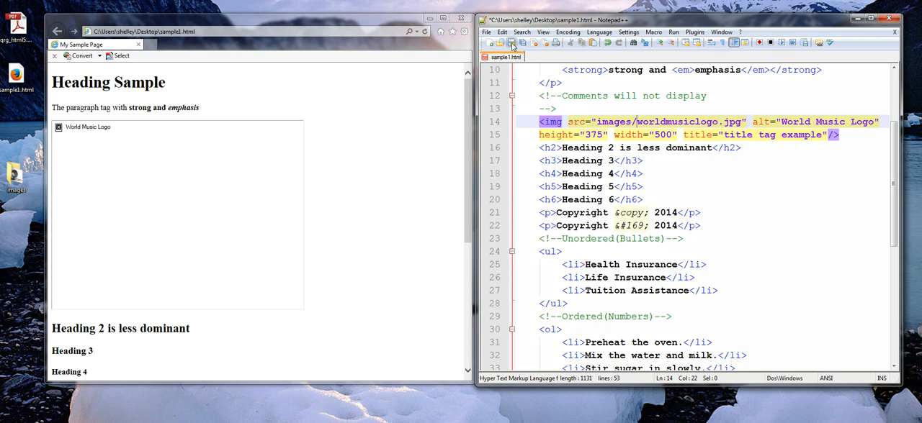
click(426, 31)
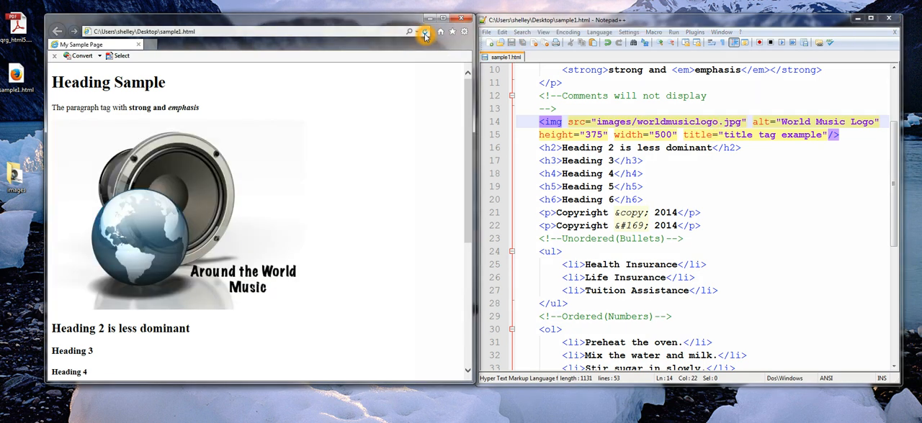
mouse_move(425, 32)
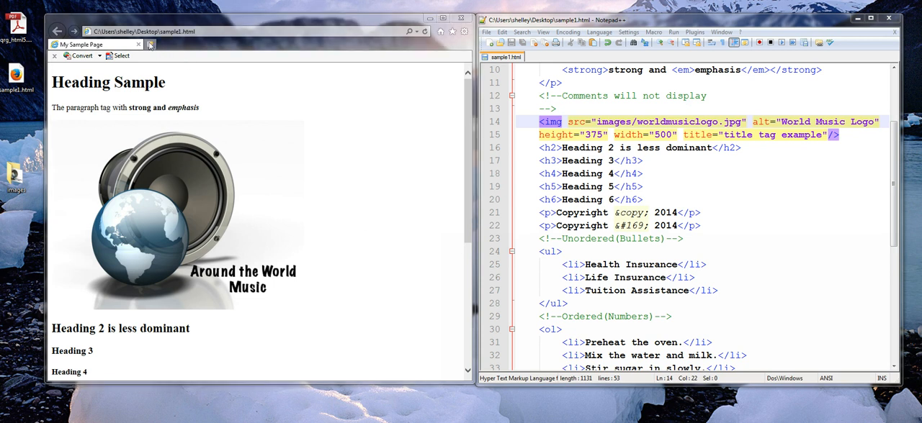
Validate sample1.html by direct input at validator.w3.org, passing HTML5 with 2 warnings
text(http://validator.w3.org/)
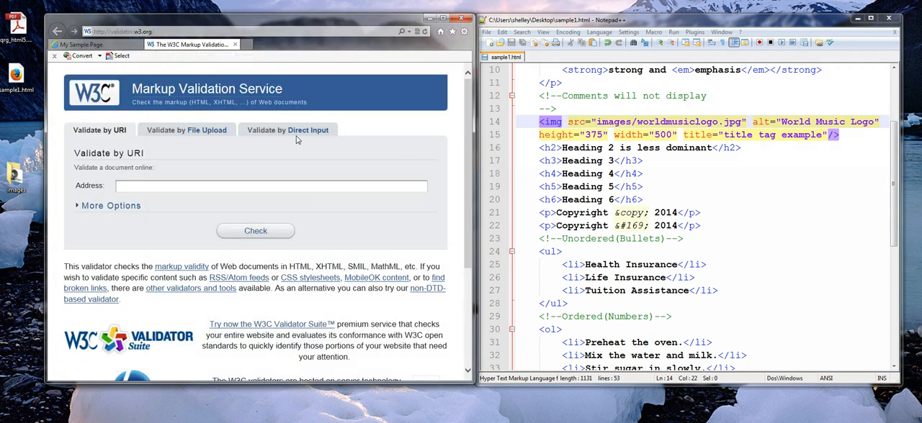
click(288, 130)
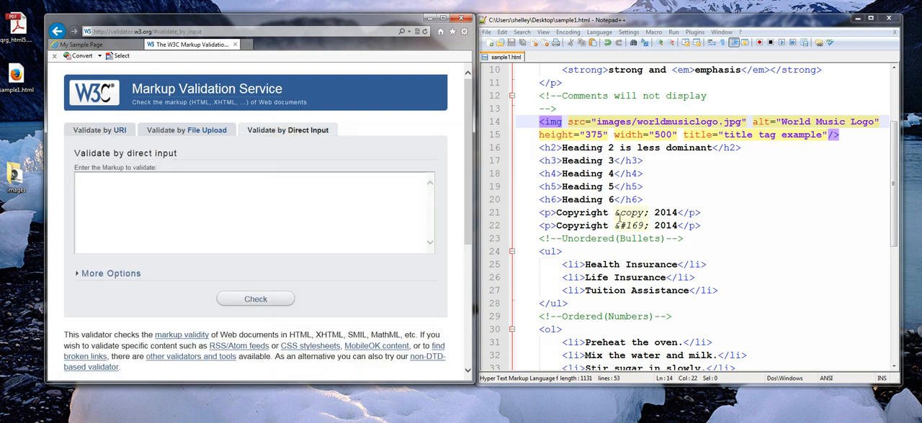
scroll(down, 3)
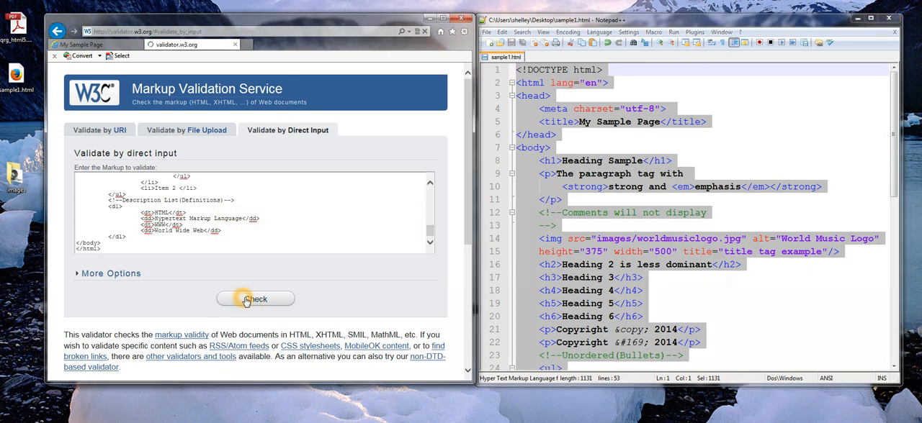
click(255, 298)
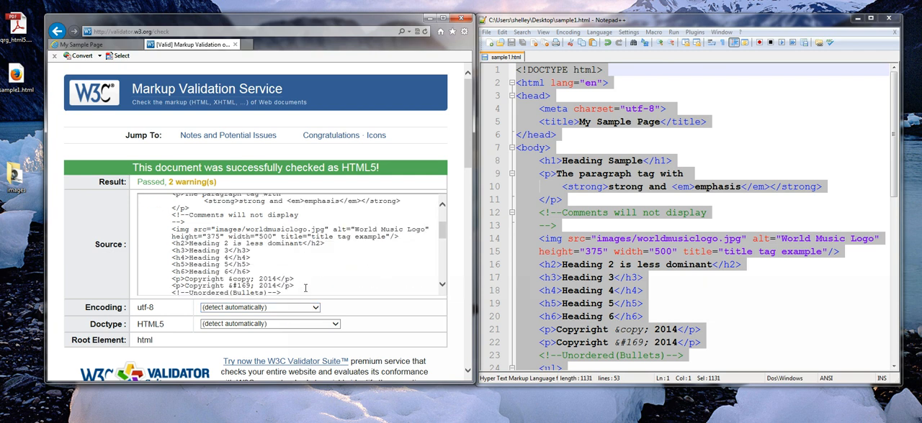
scroll(down, 3)
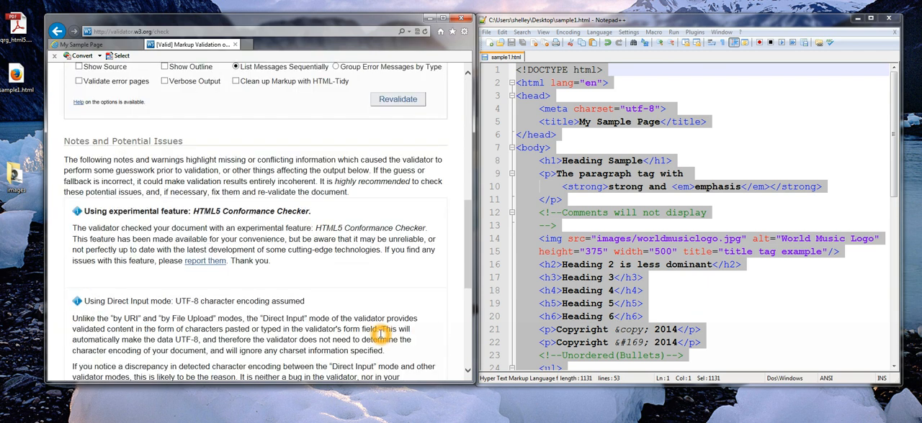
scroll(down, 3)
text(</p>)
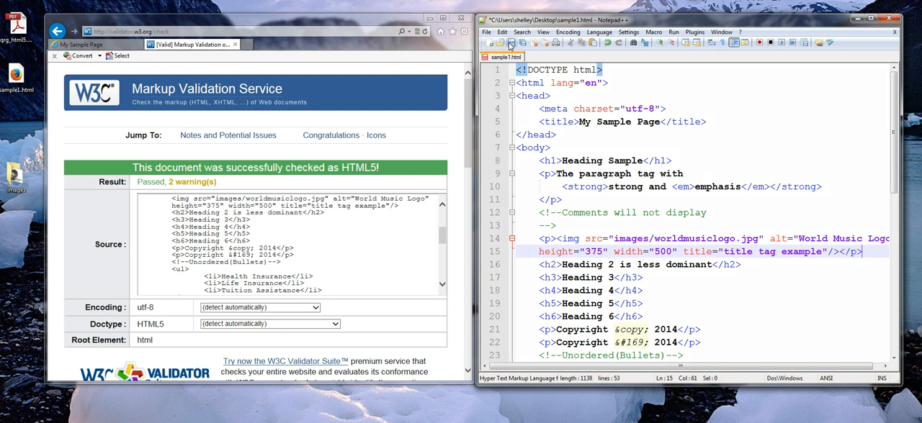
Recheck the markup with the img wrapped in <p>, closing Organize Favorites, again passing HTML5
scroll(down, 3)
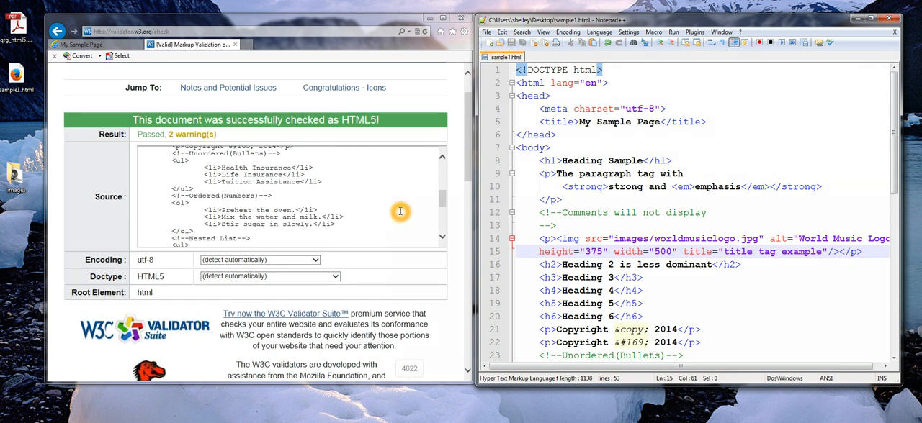
scroll(down, 3)
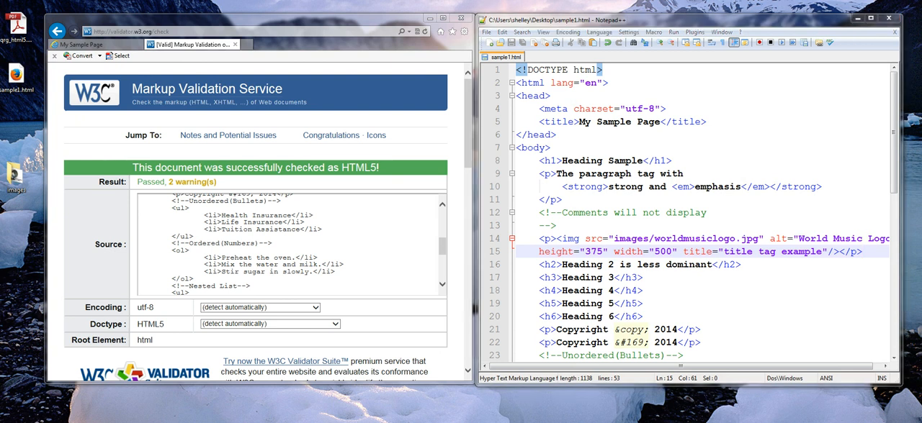
mouse_move(527, 92)
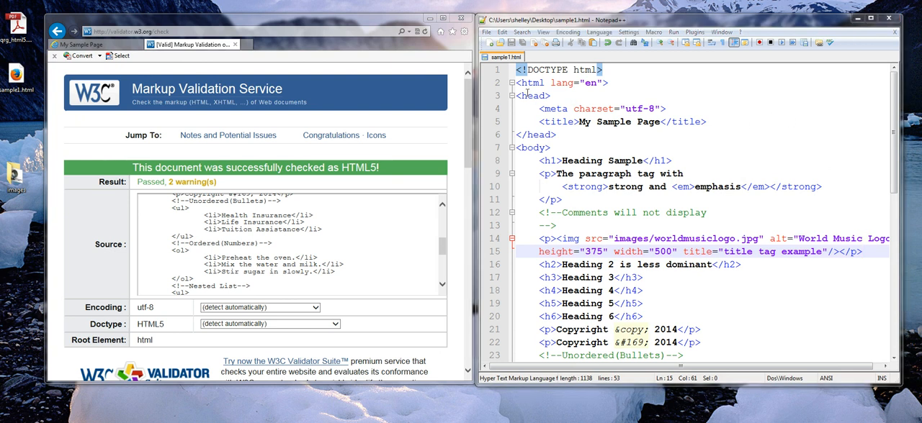
scroll(down, 3)
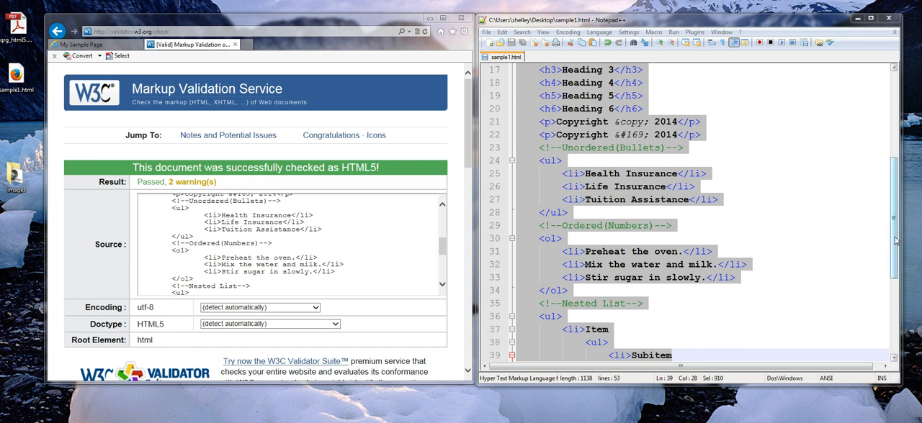
scroll(down, 3)
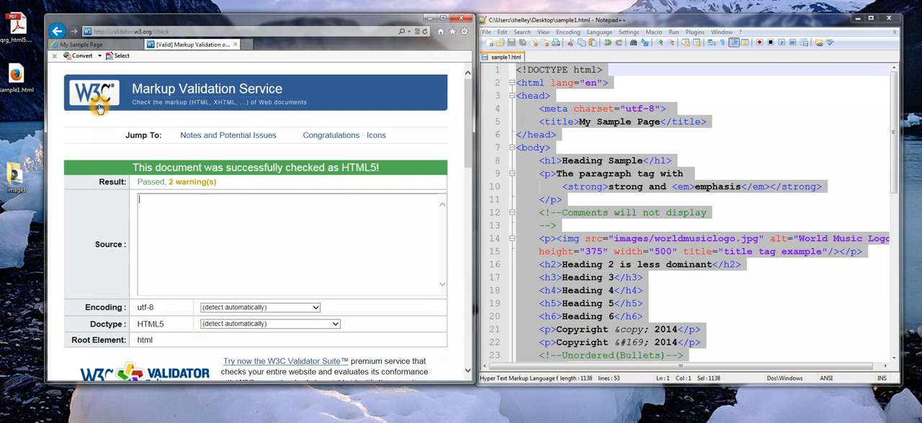
click(57, 32)
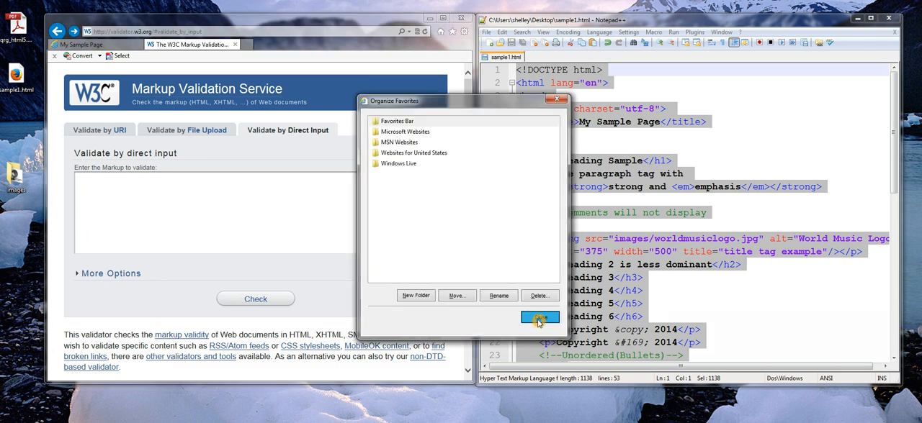
click(539, 317)
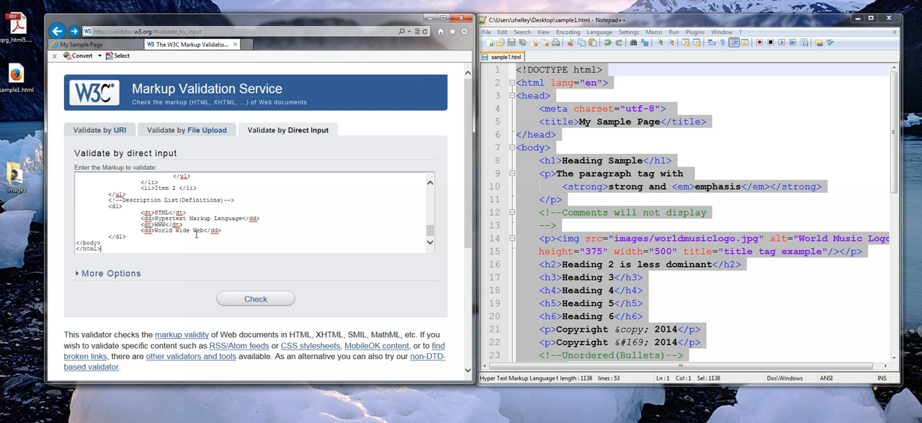
click(255, 298)
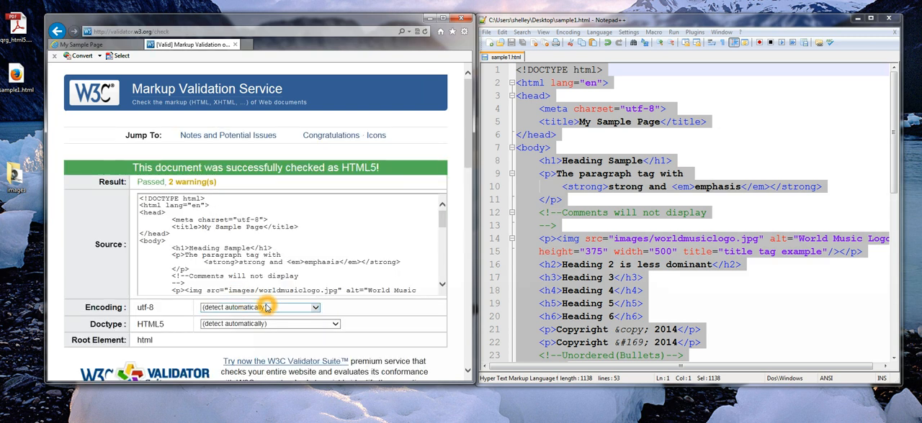
mouse_move(770, 221)
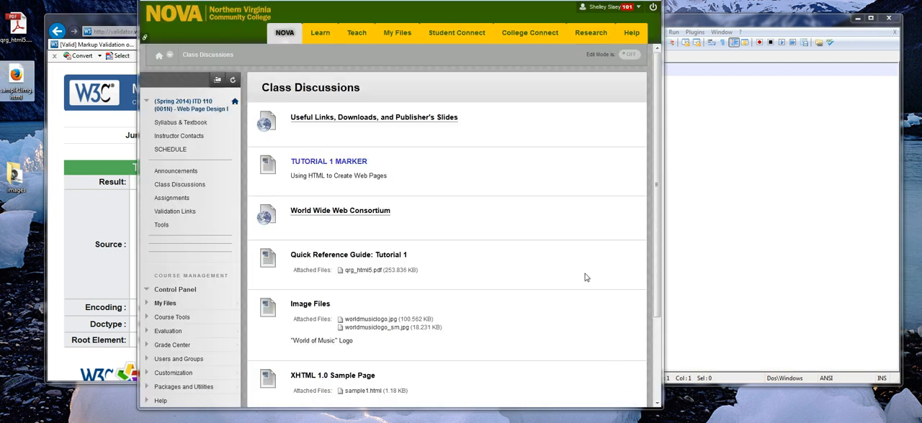
mouse_move(494, 321)
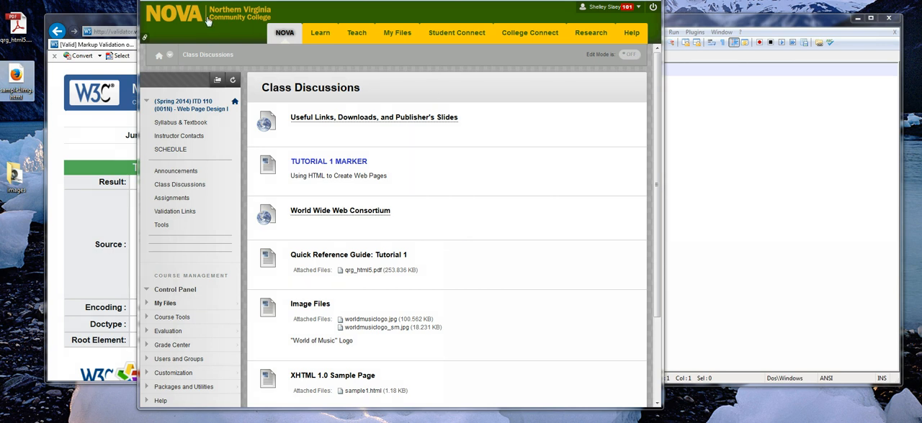
mouse_move(403, 116)
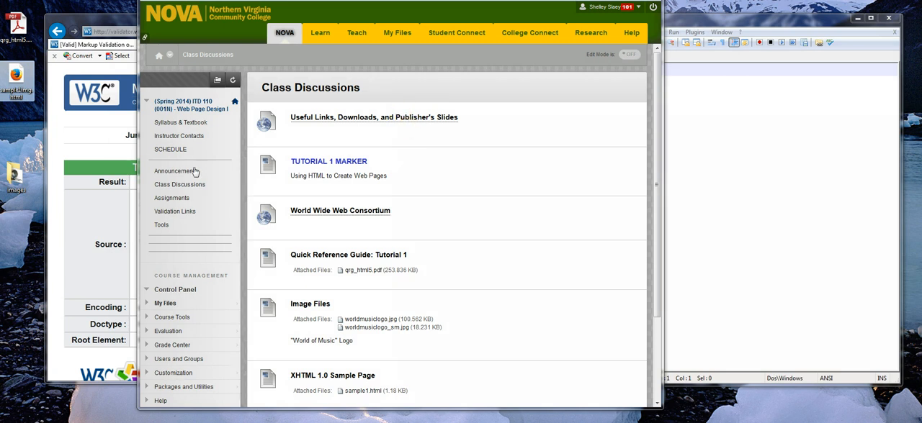
mouse_move(442, 185)
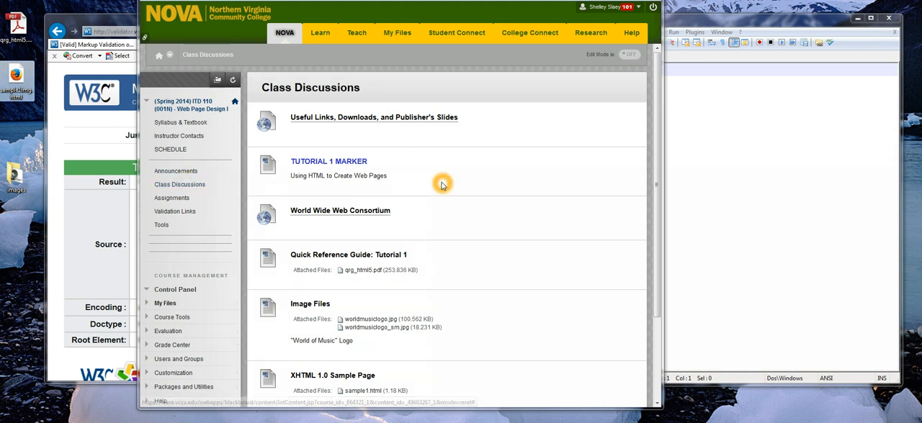
Scroll the Class Discussions page down to the 'HTML 5 Sample Page with Image' item
scroll(down, 3)
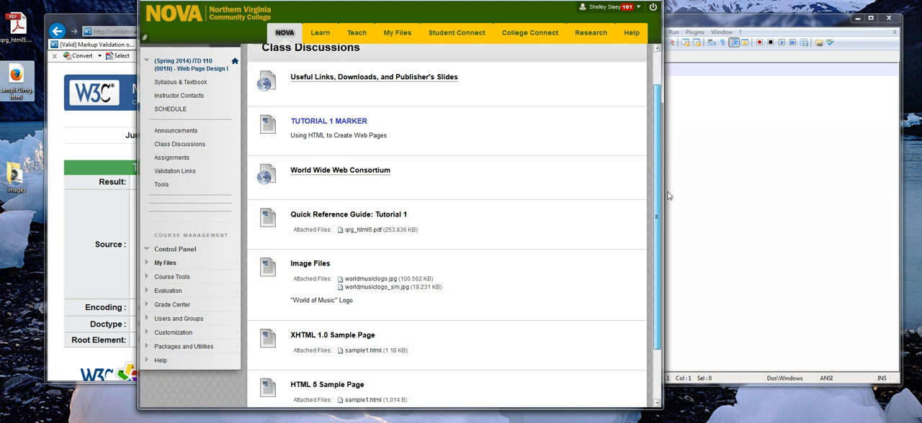
scroll(down, 3)
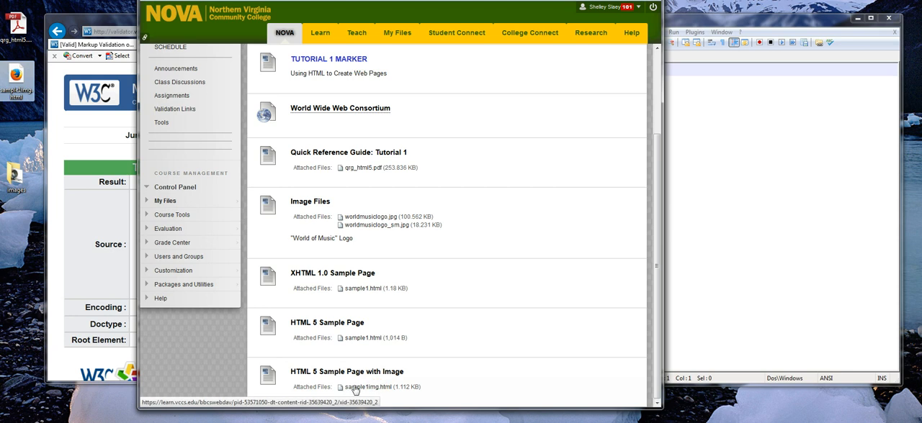
mouse_move(392, 392)
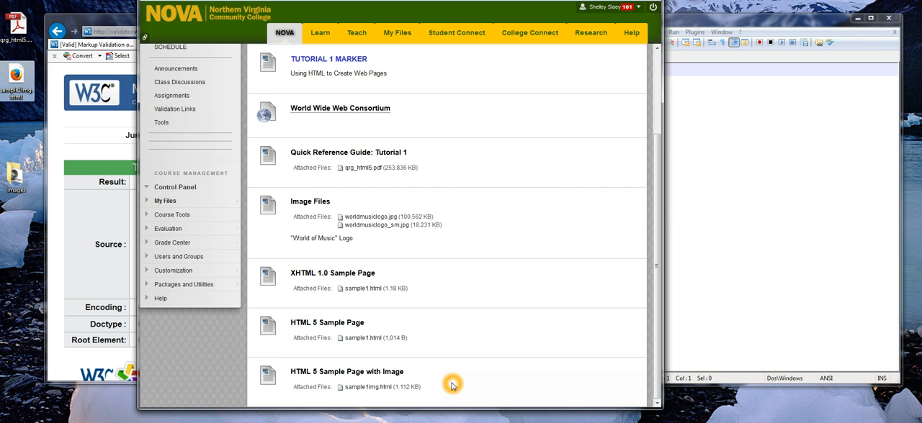
mouse_move(450, 396)
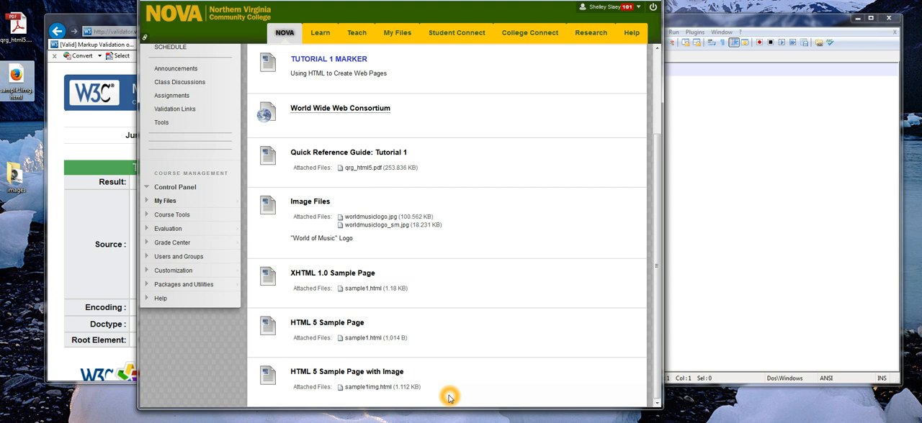
mouse_move(688, 406)
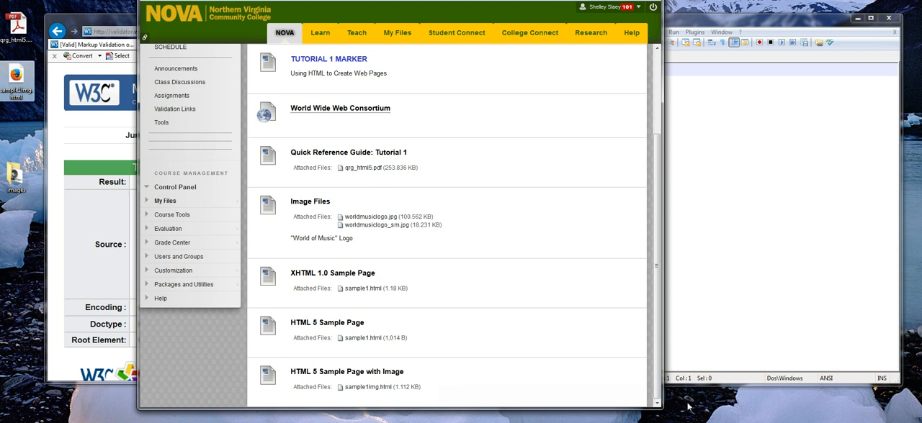